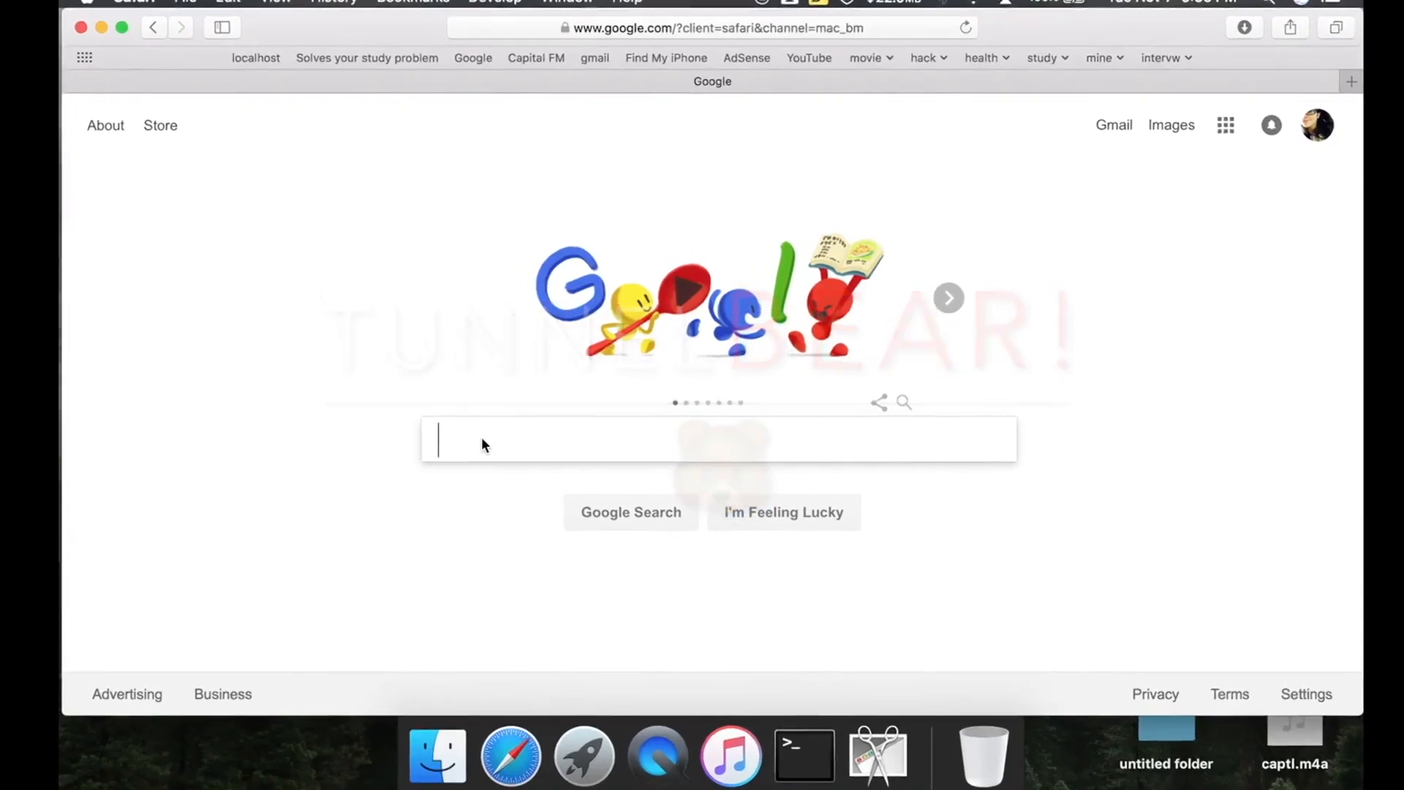
Google 'Tunnel Bear' and browse the results for the official TunnelBear site.
text(Tunnel Bear)
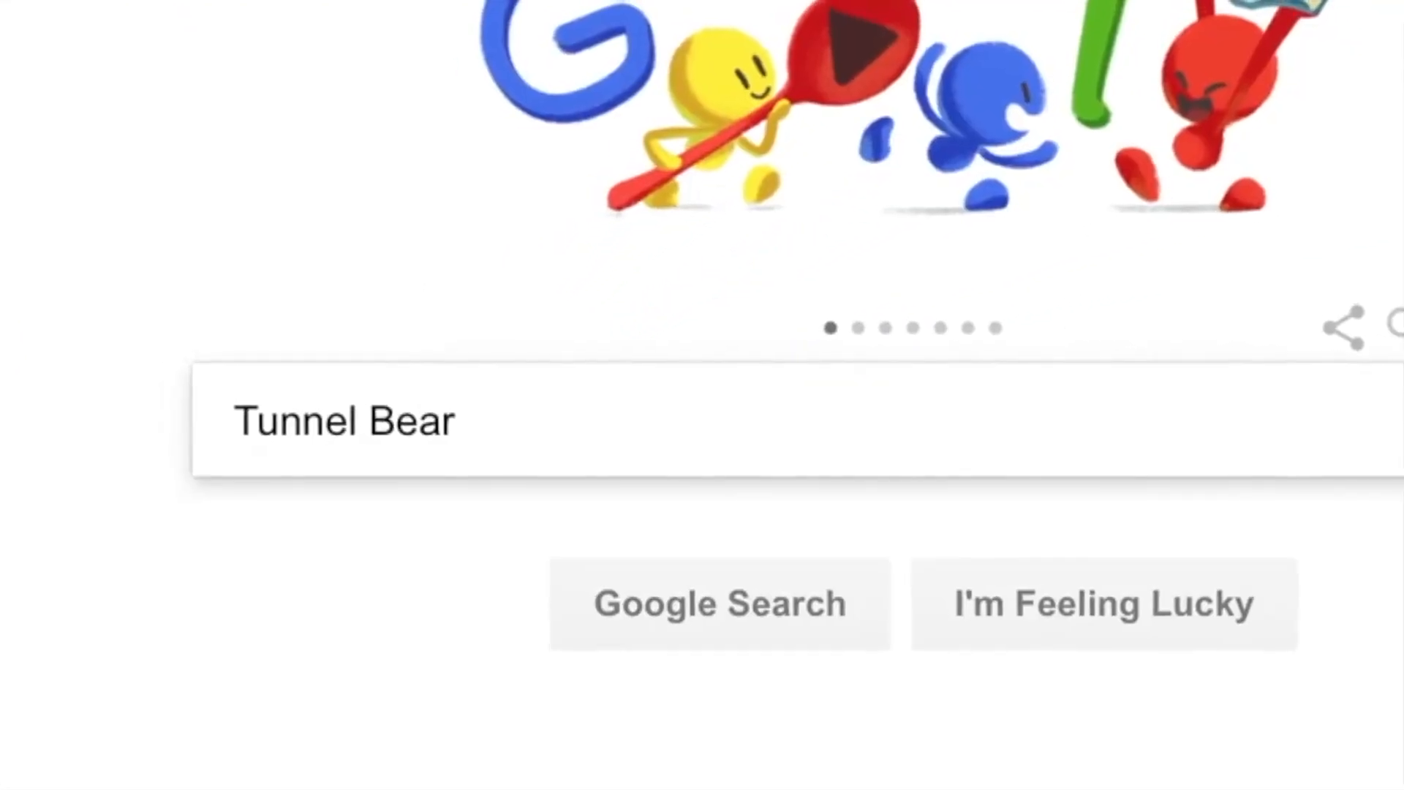
click(718, 603)
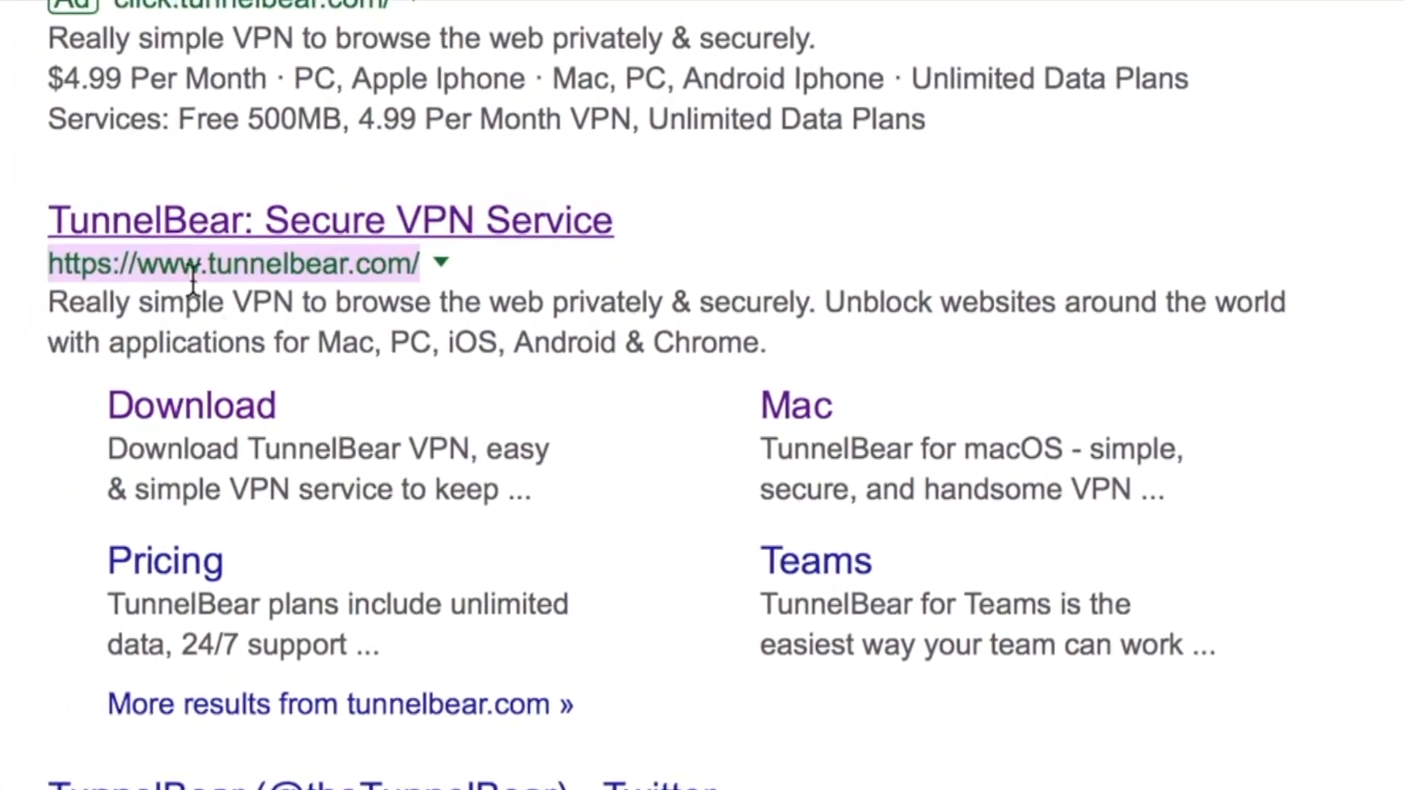
scroll(down, 3)
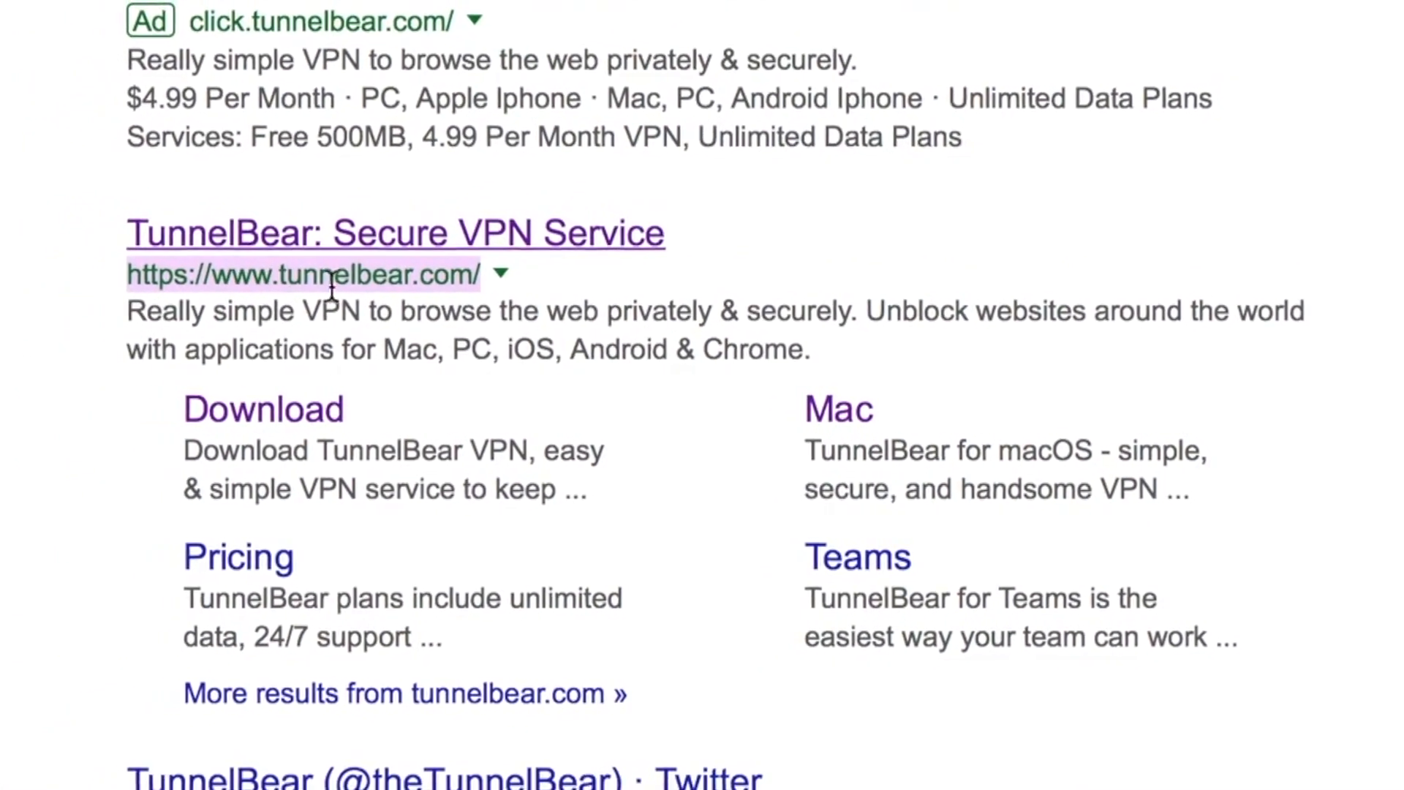
scroll(up, 3)
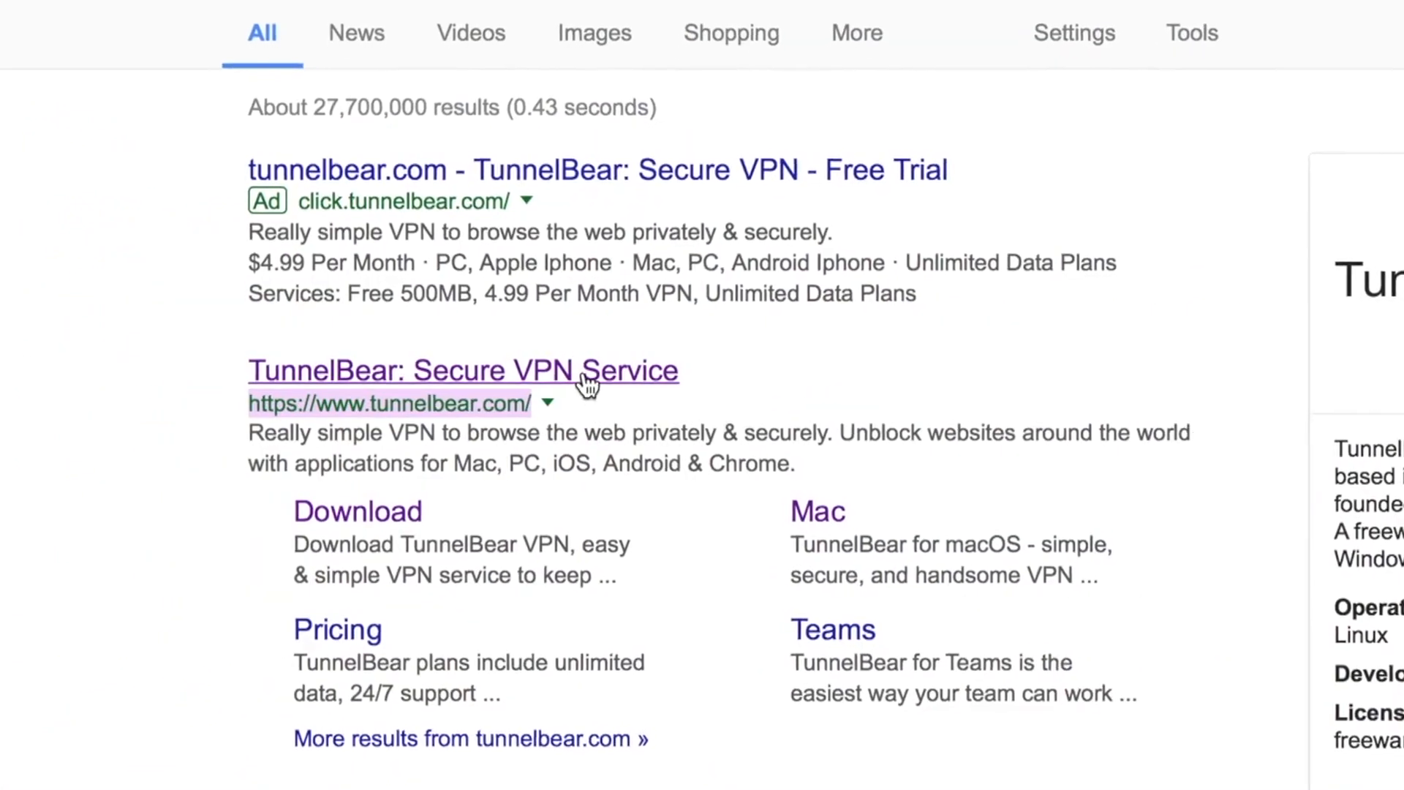
scroll(down, 3)
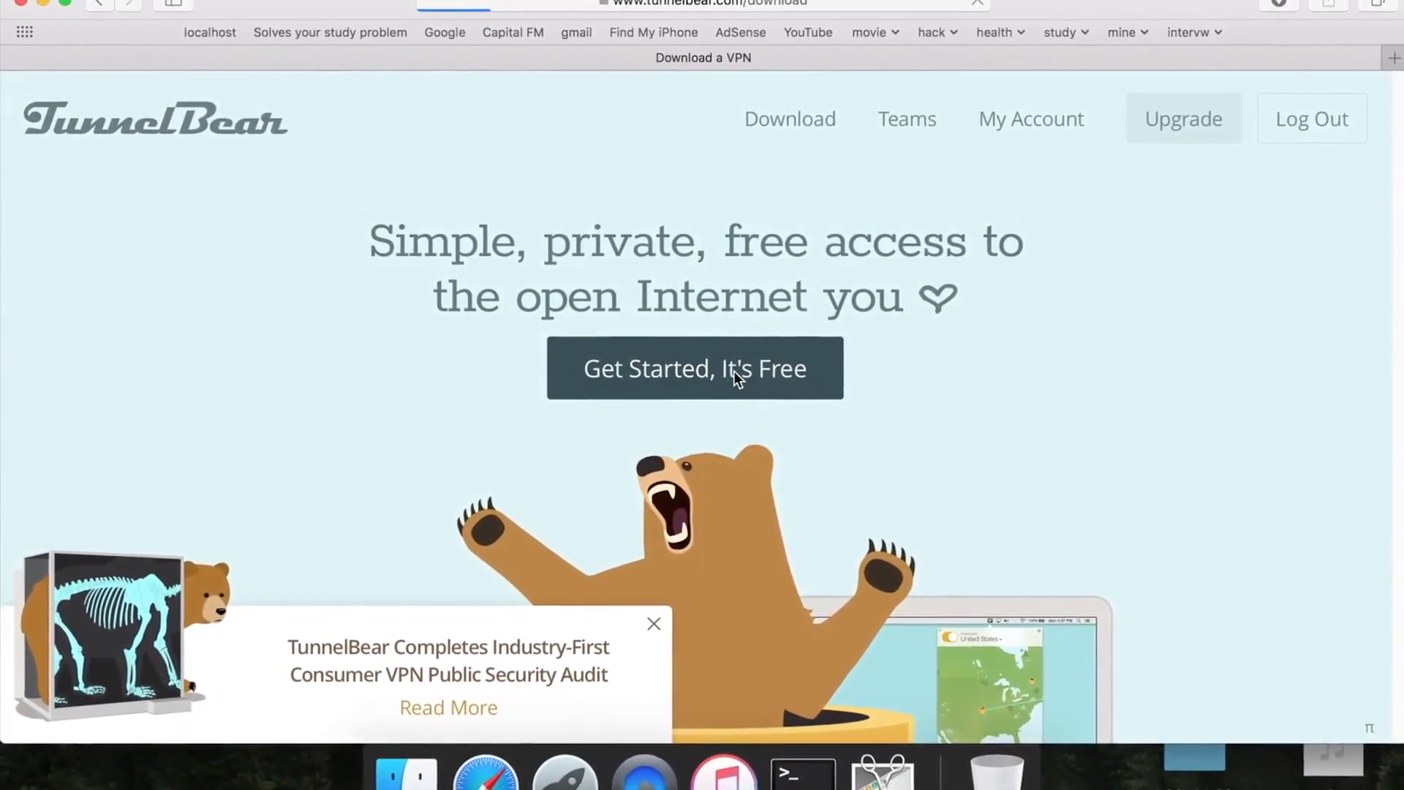
Start the free TunnelBear download and scroll to the Mac, Windows, iOS and Android options.
click(694, 367)
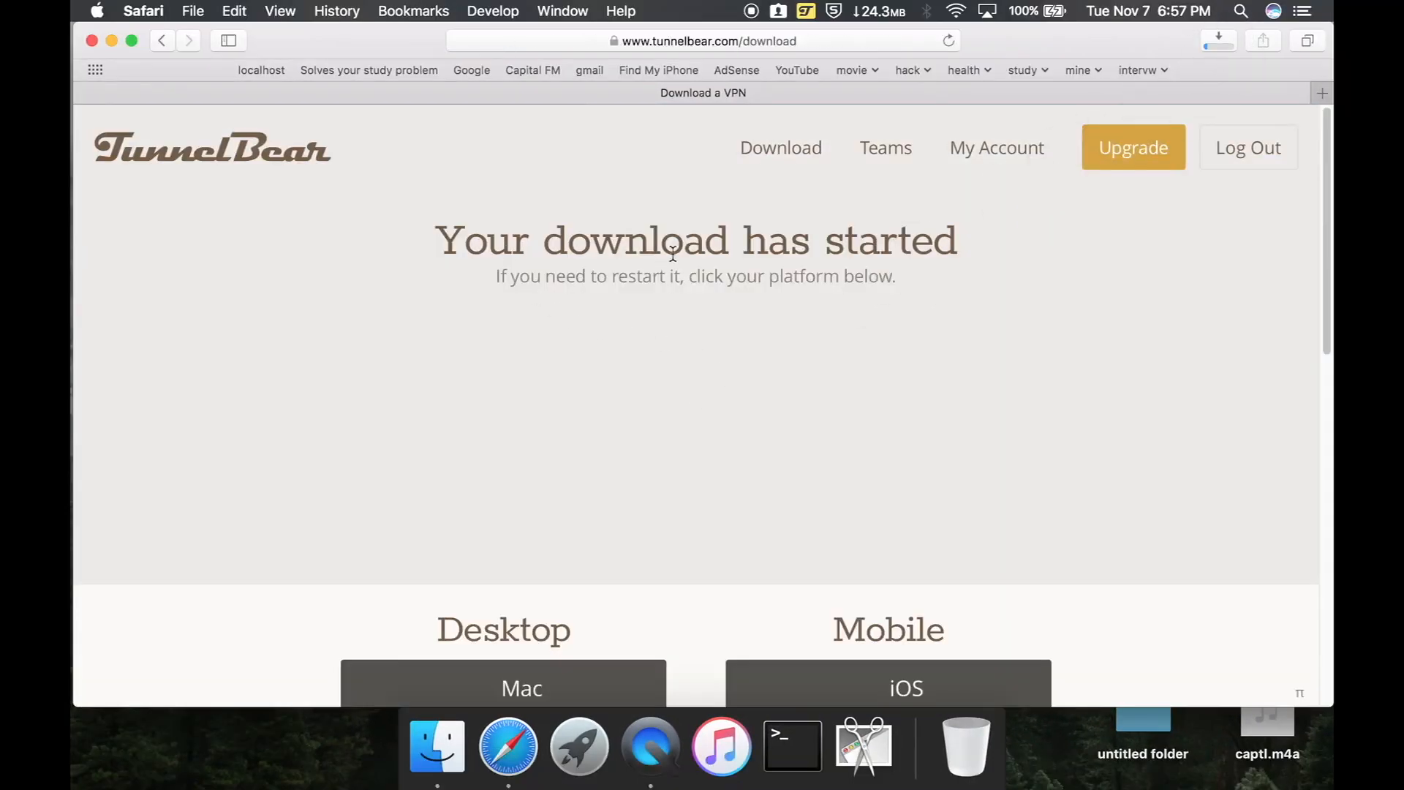
mouse_move(602, 299)
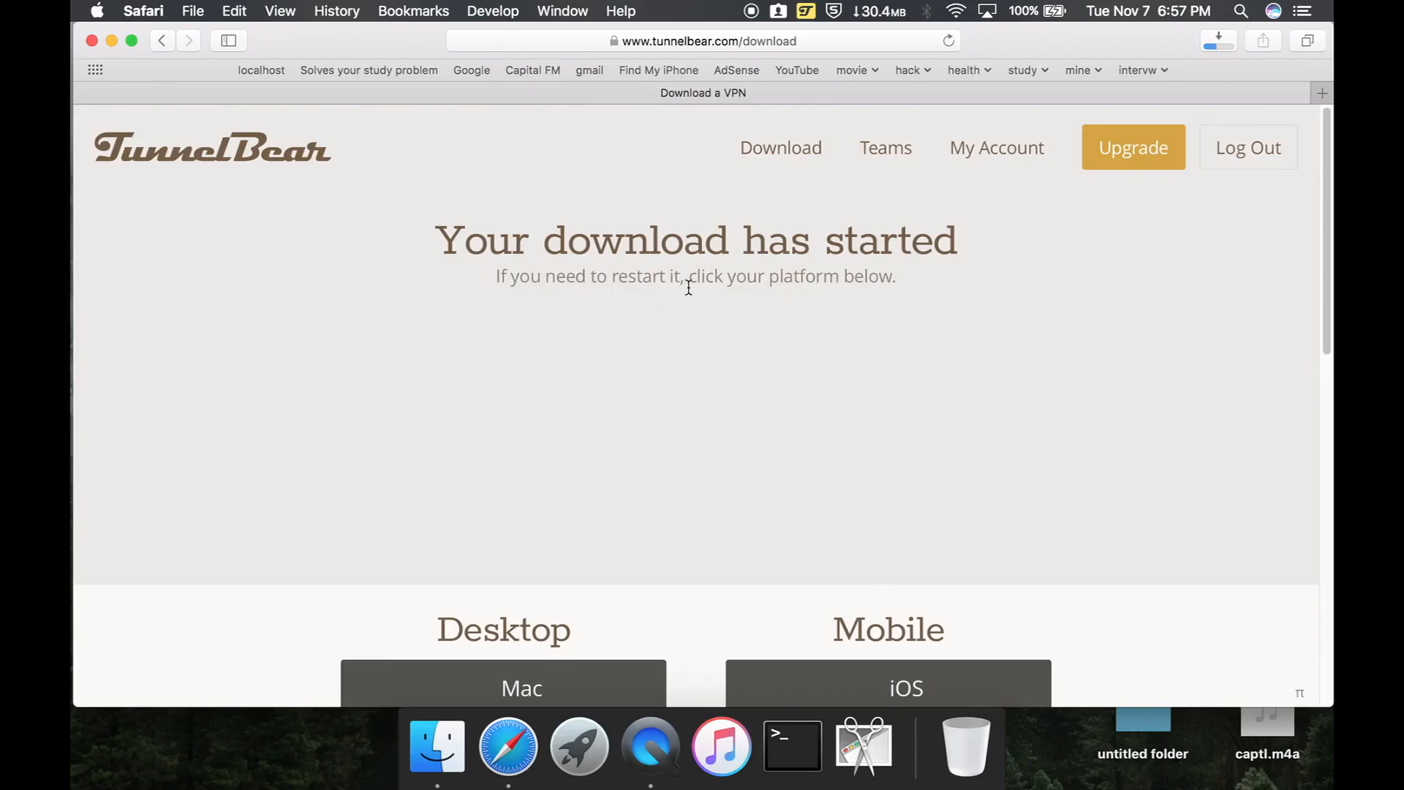
mouse_move(855, 276)
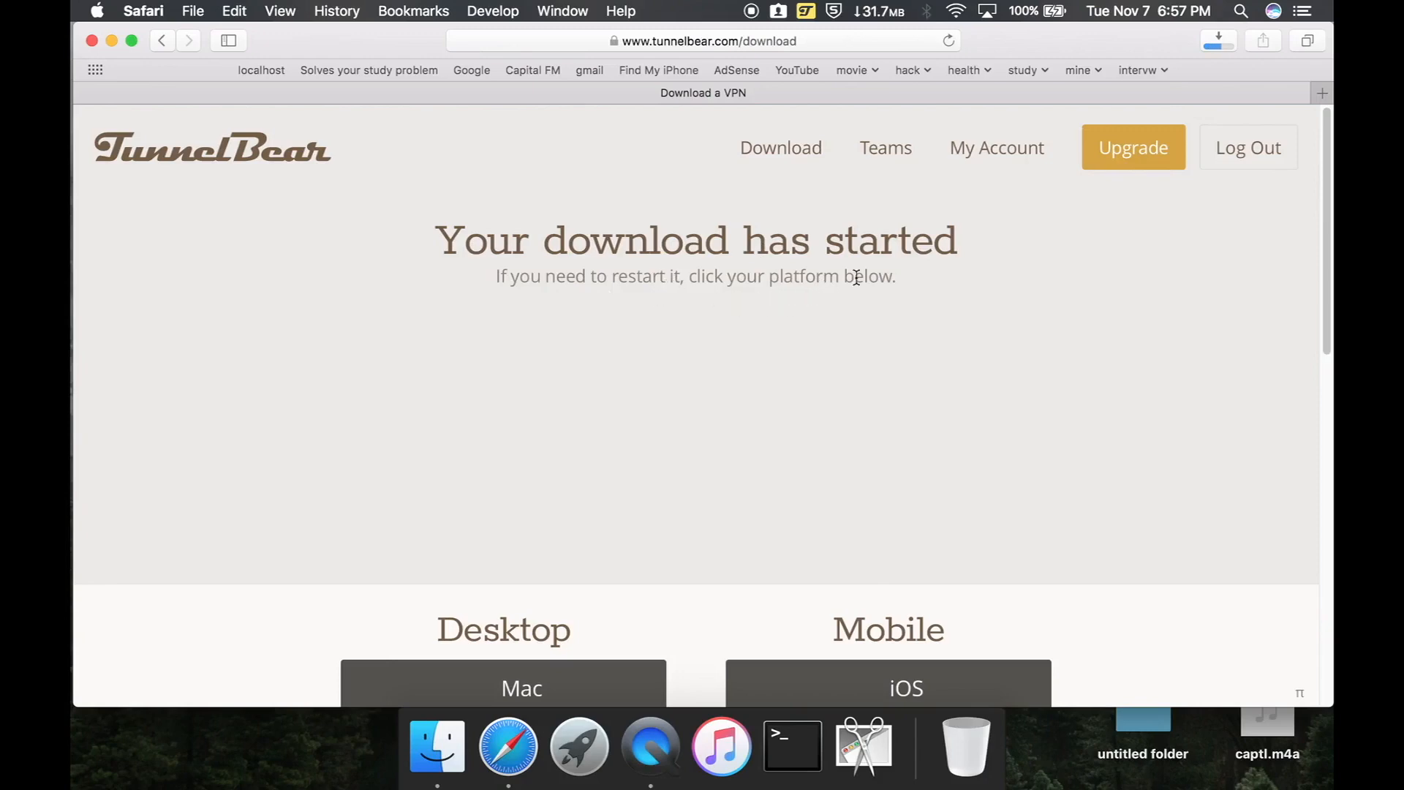
scroll(down, 3)
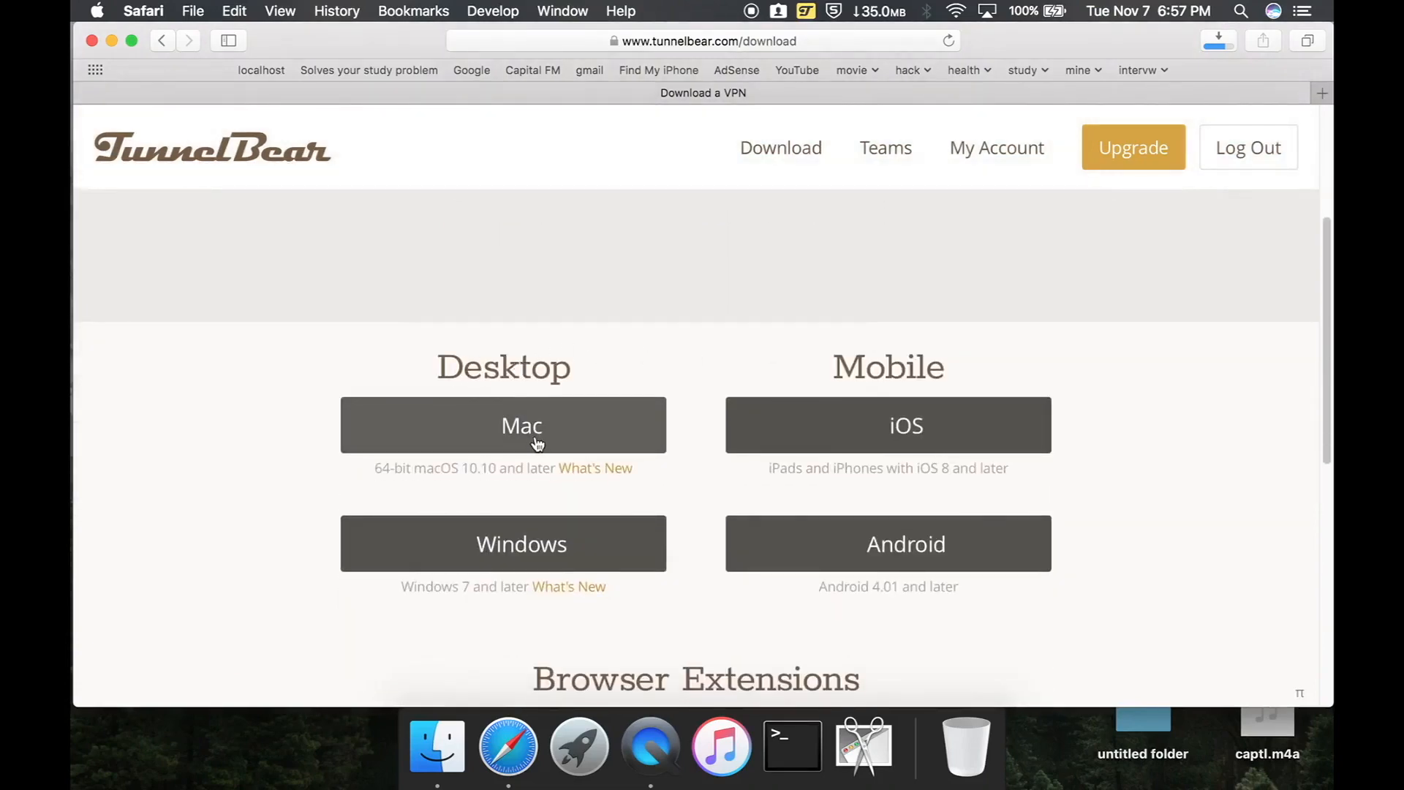
mouse_move(533, 550)
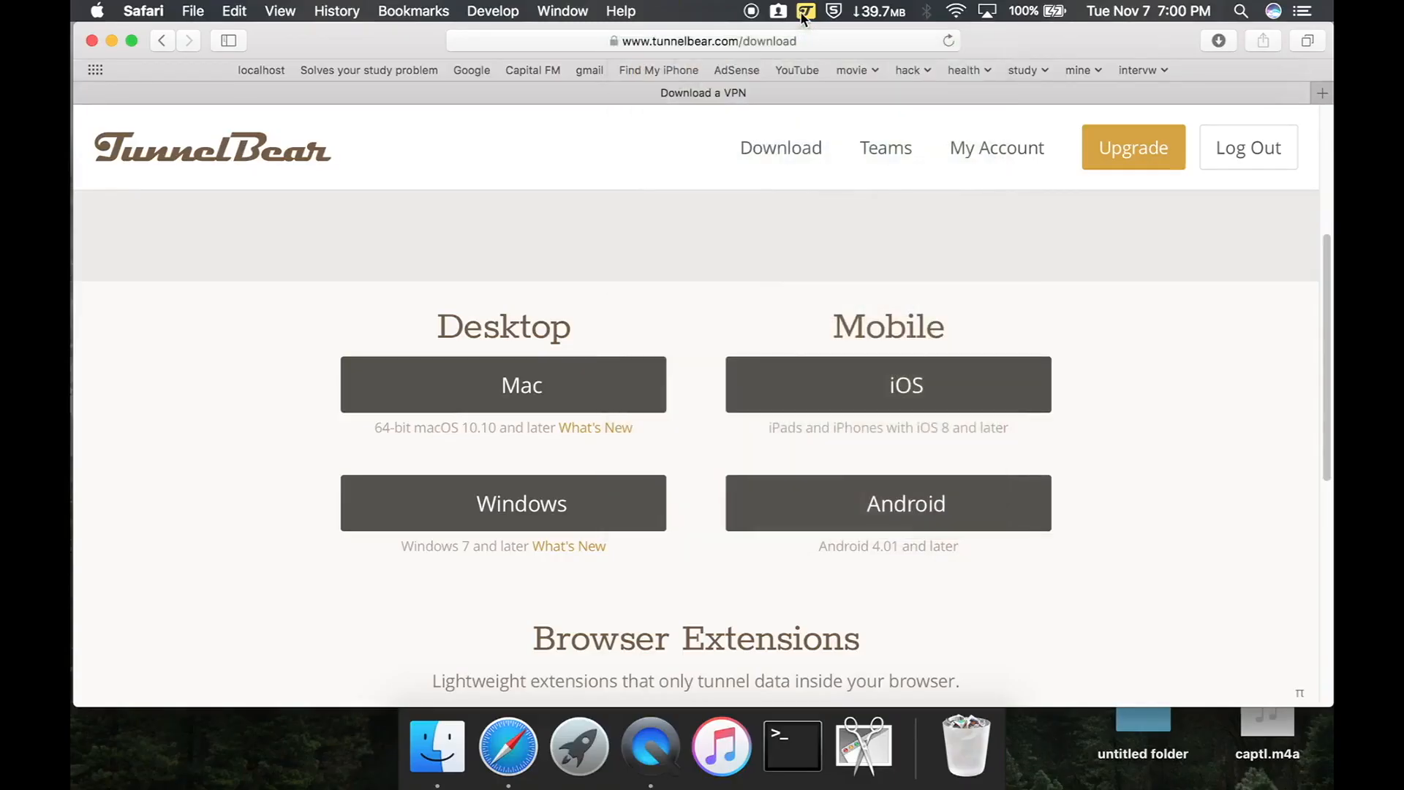
Switch the TunnelBear connection to the United States off so it reads Disconnected.
click(805, 11)
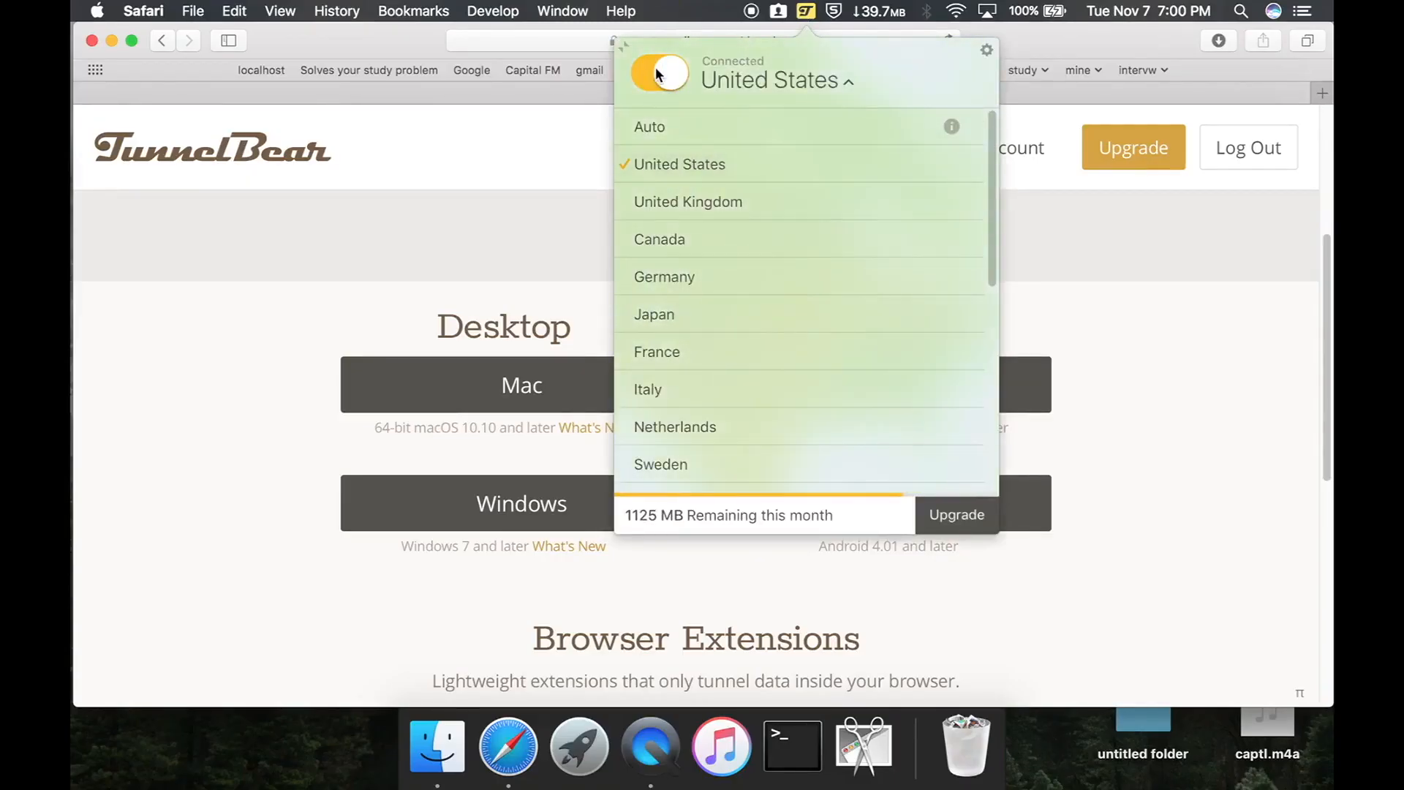
click(660, 73)
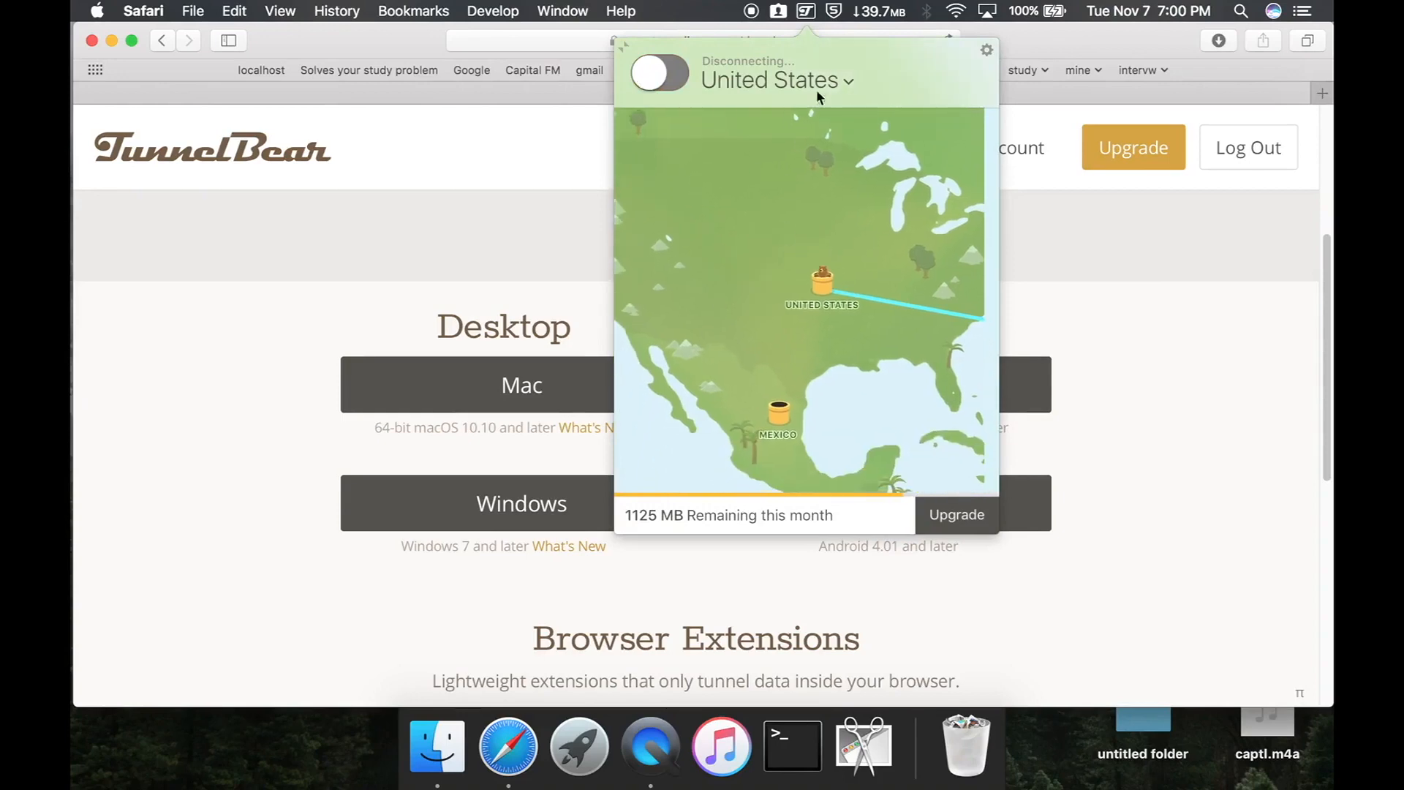
click(660, 72)
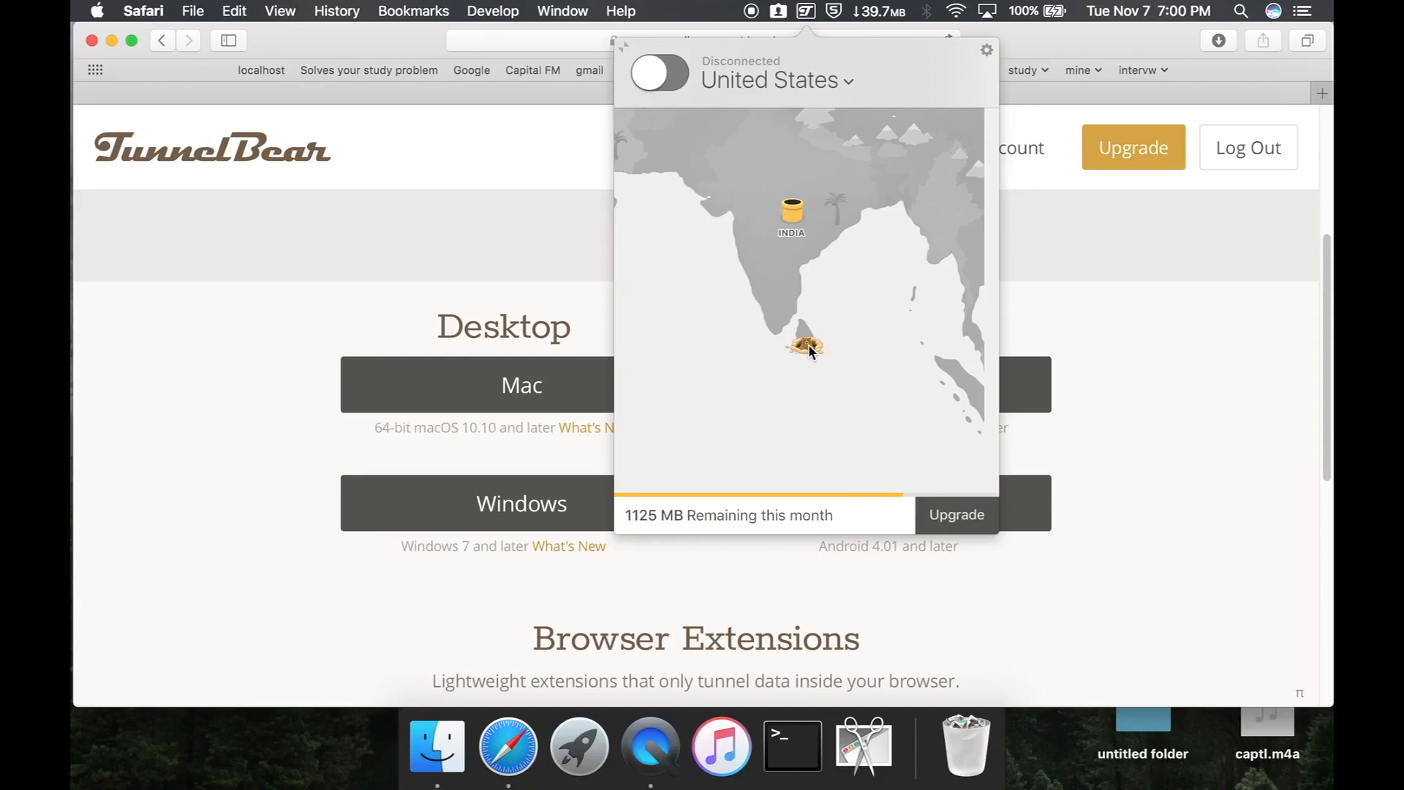
mouse_move(805, 377)
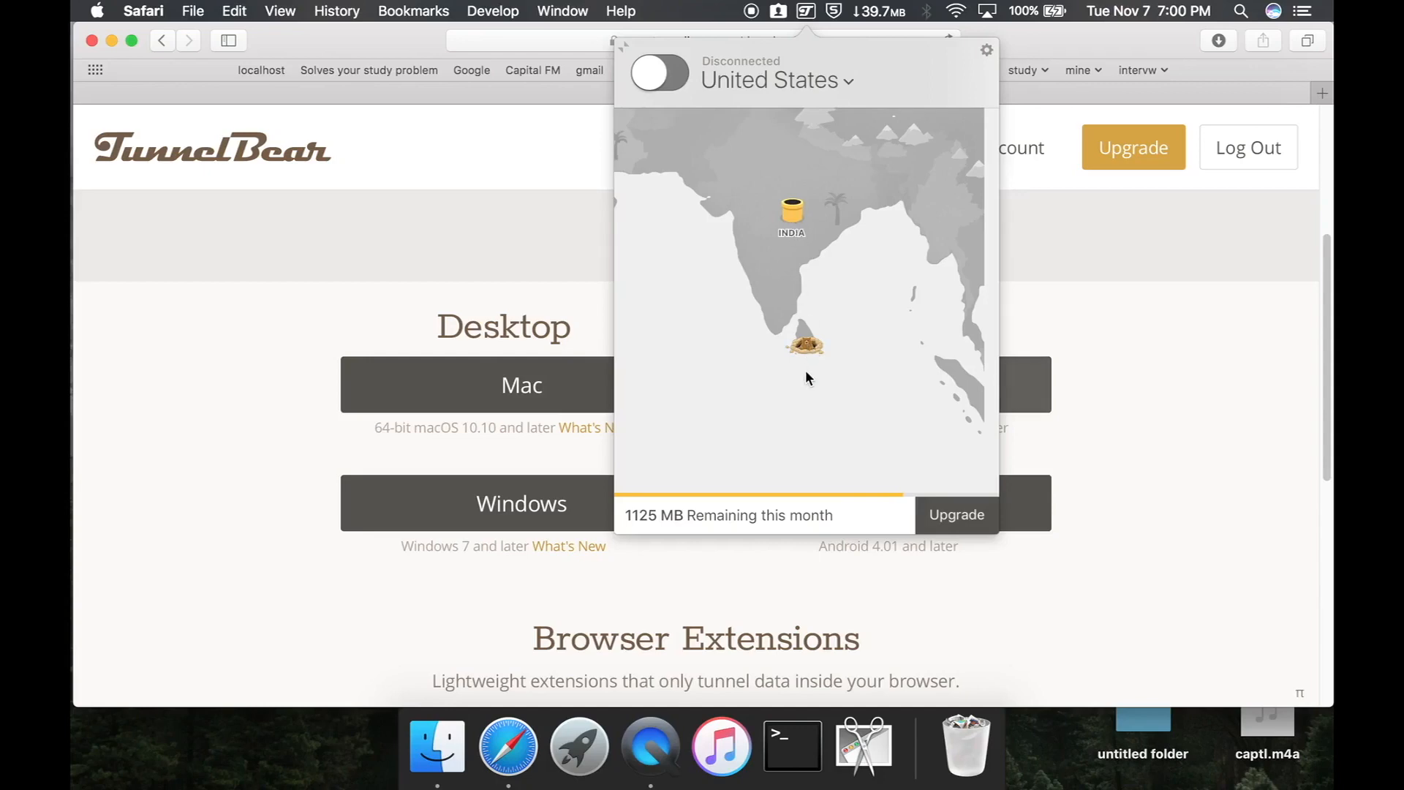
mouse_move(829, 85)
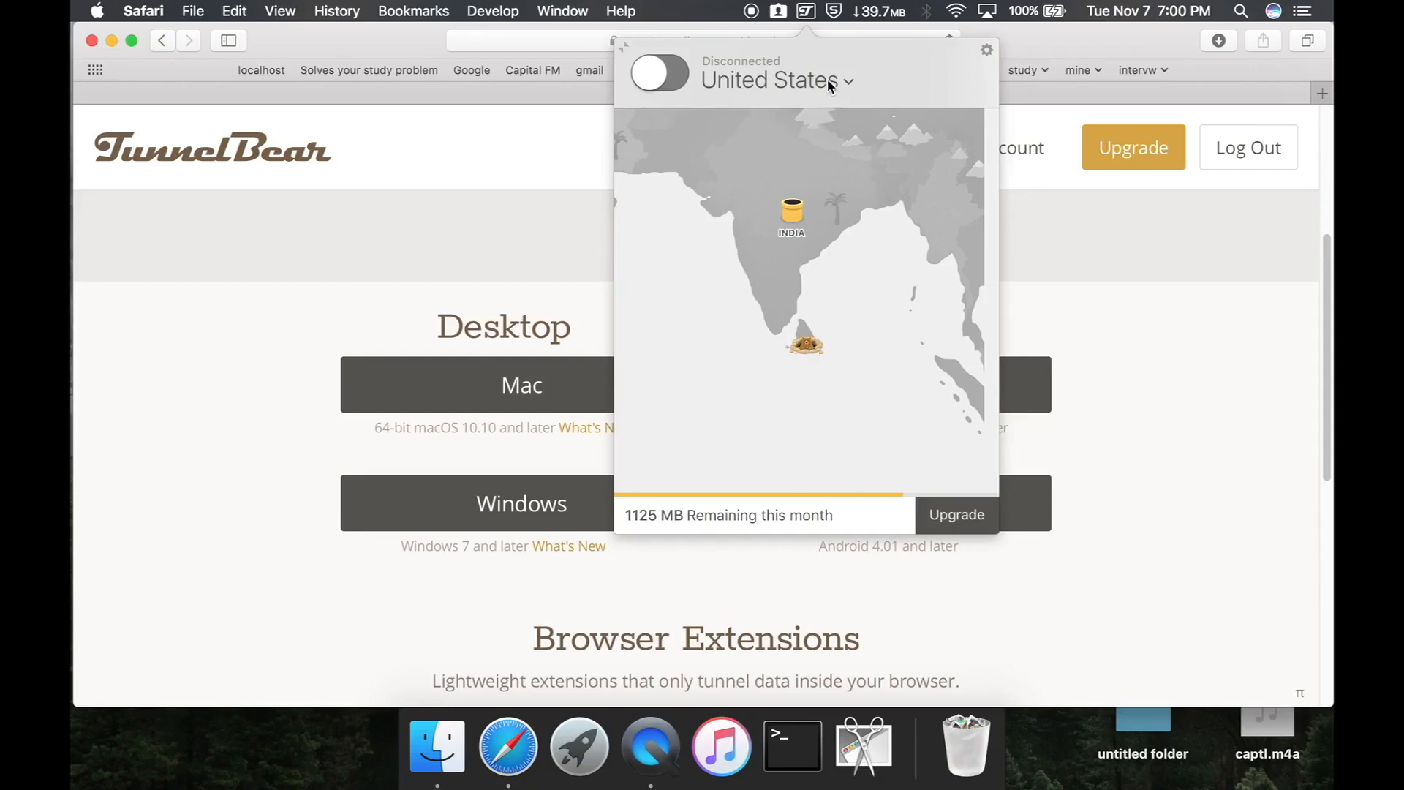
Pick India from the country list and confirm tunnelling there.
click(770, 80)
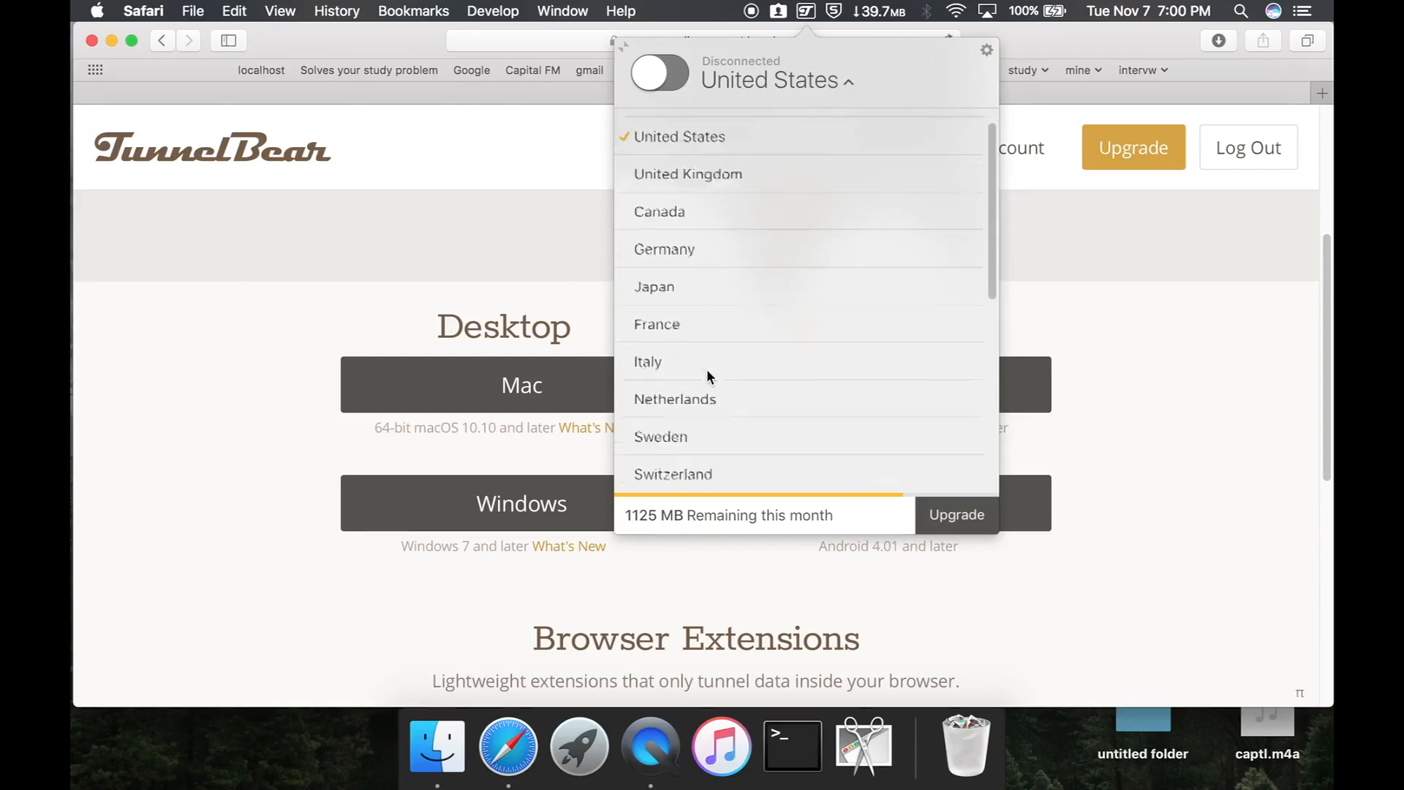
click(649, 398)
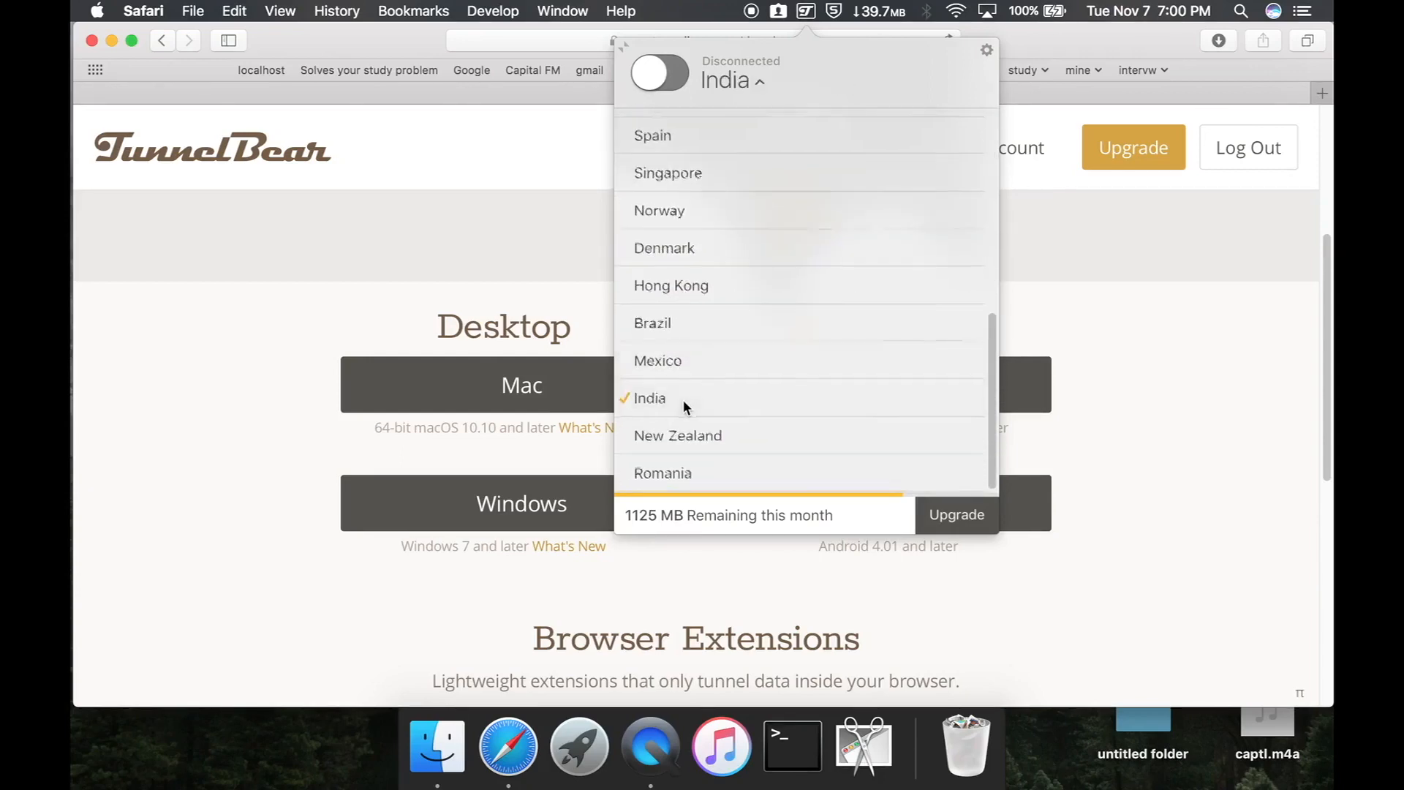
click(649, 398)
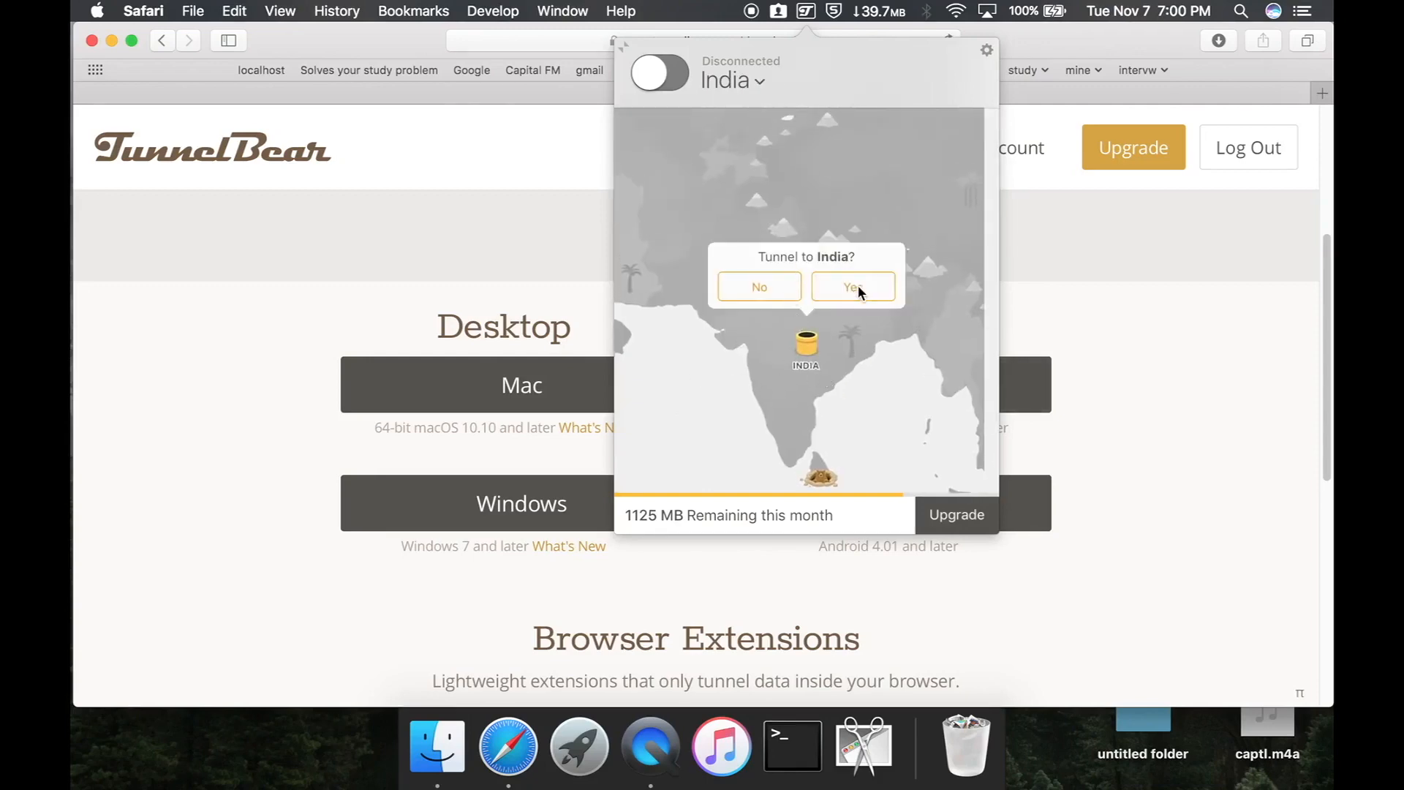
click(851, 286)
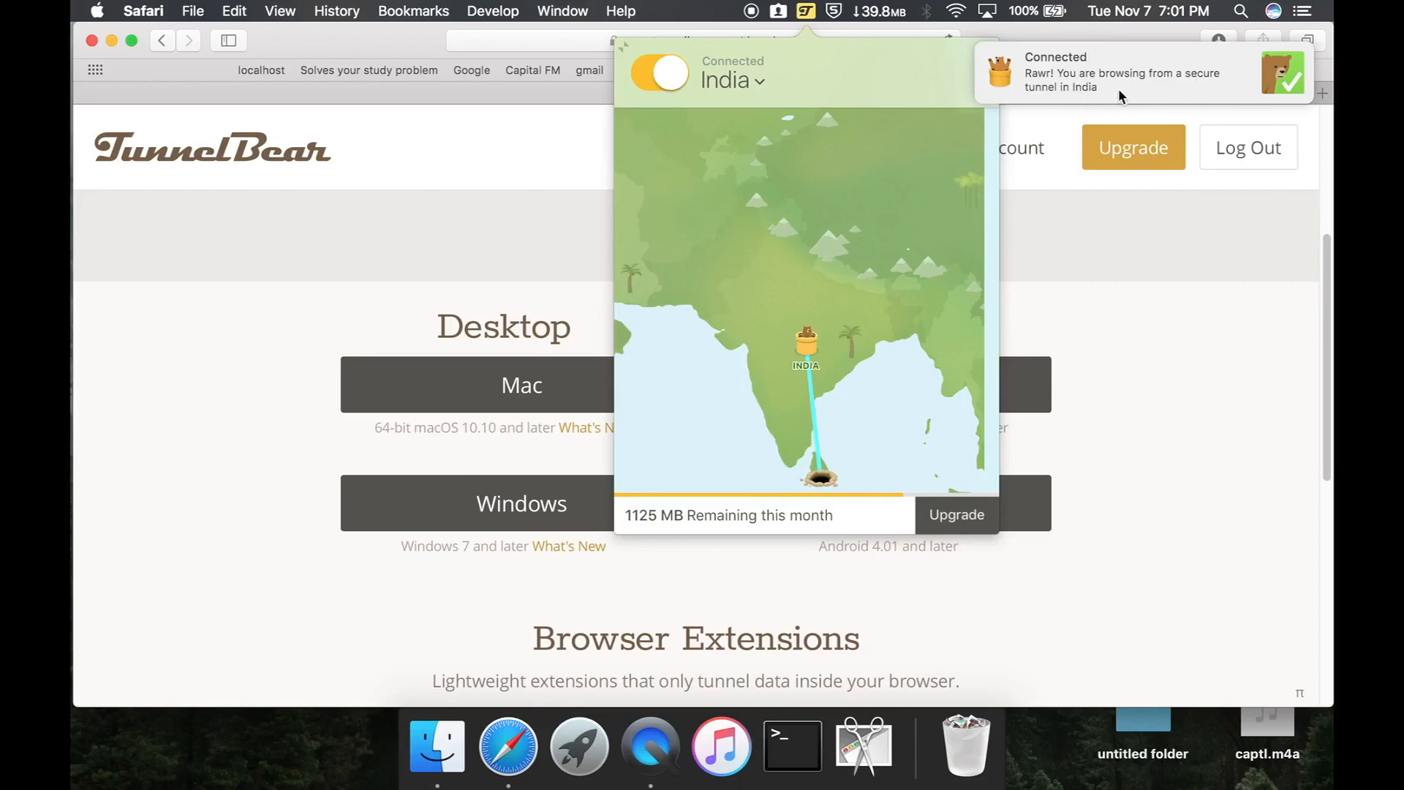
mouse_move(858, 73)
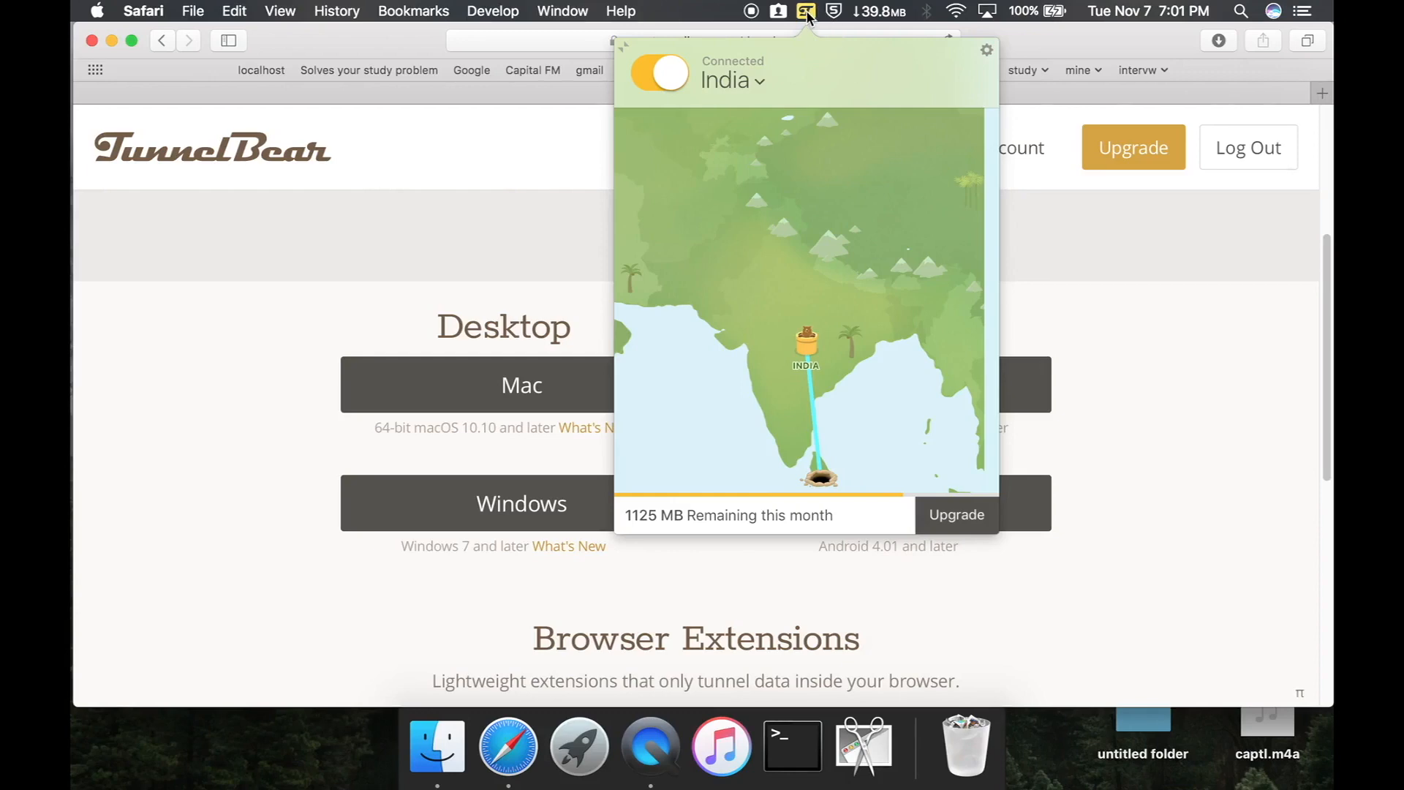
Reopen the TunnelBear panel and choose Preferences from the gear menu.
click(805, 11)
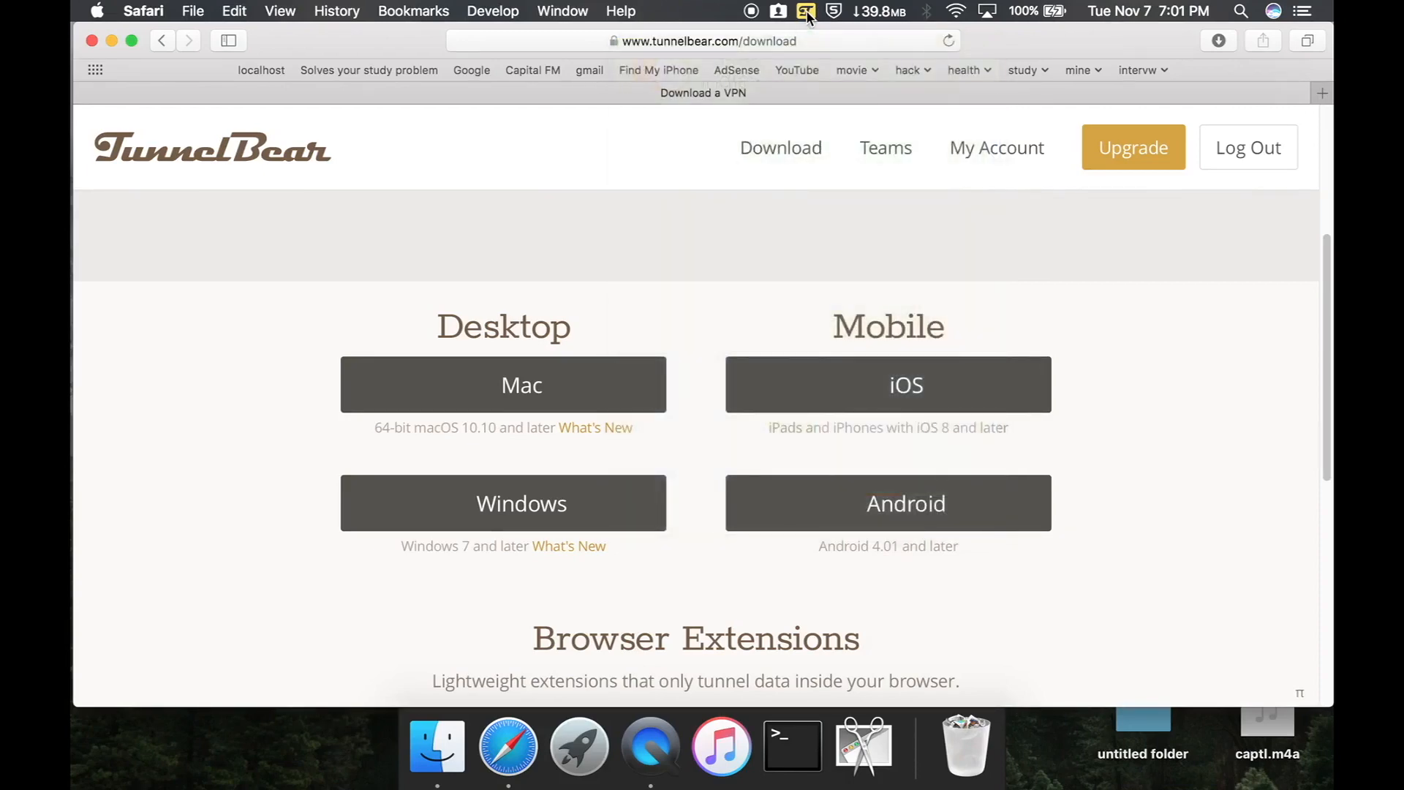
click(805, 11)
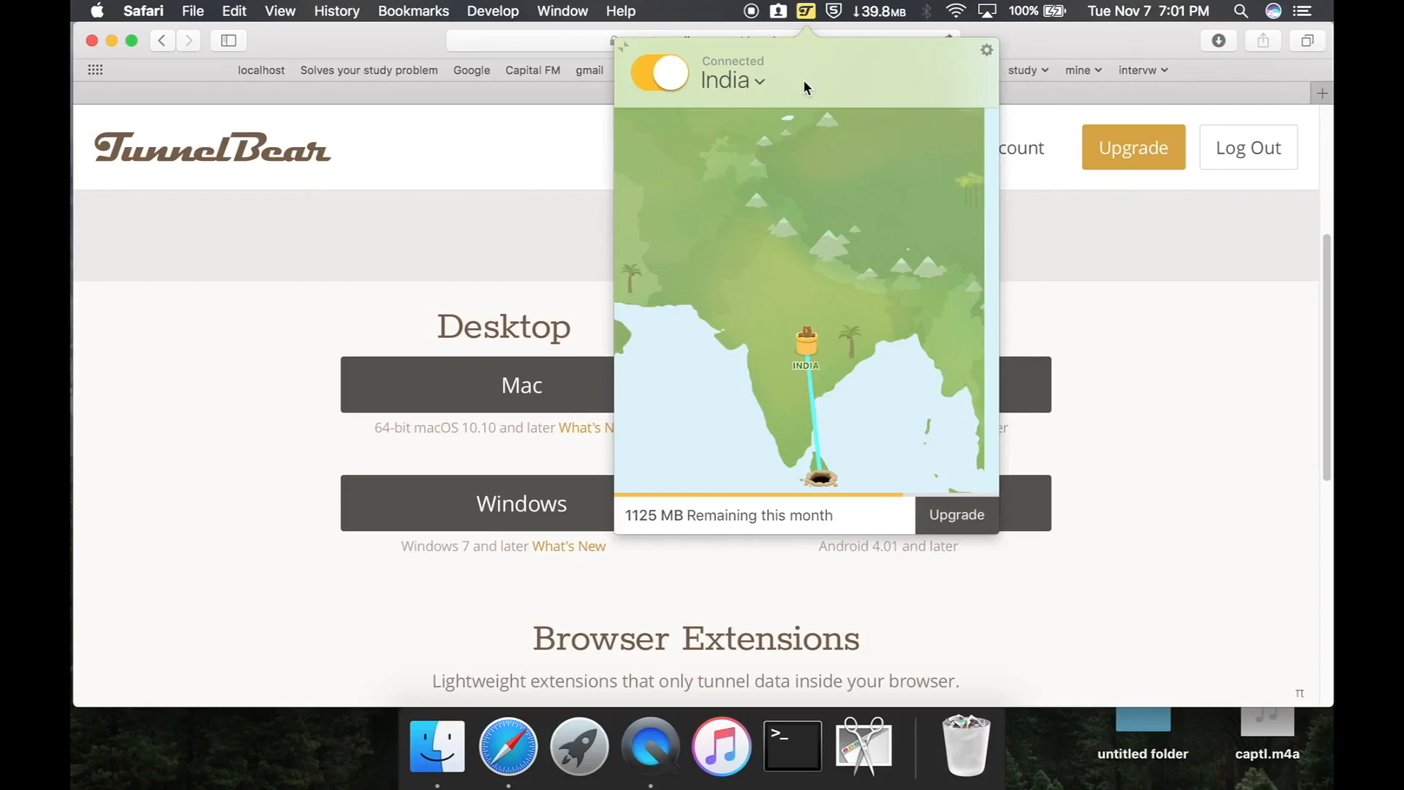
mouse_move(985, 60)
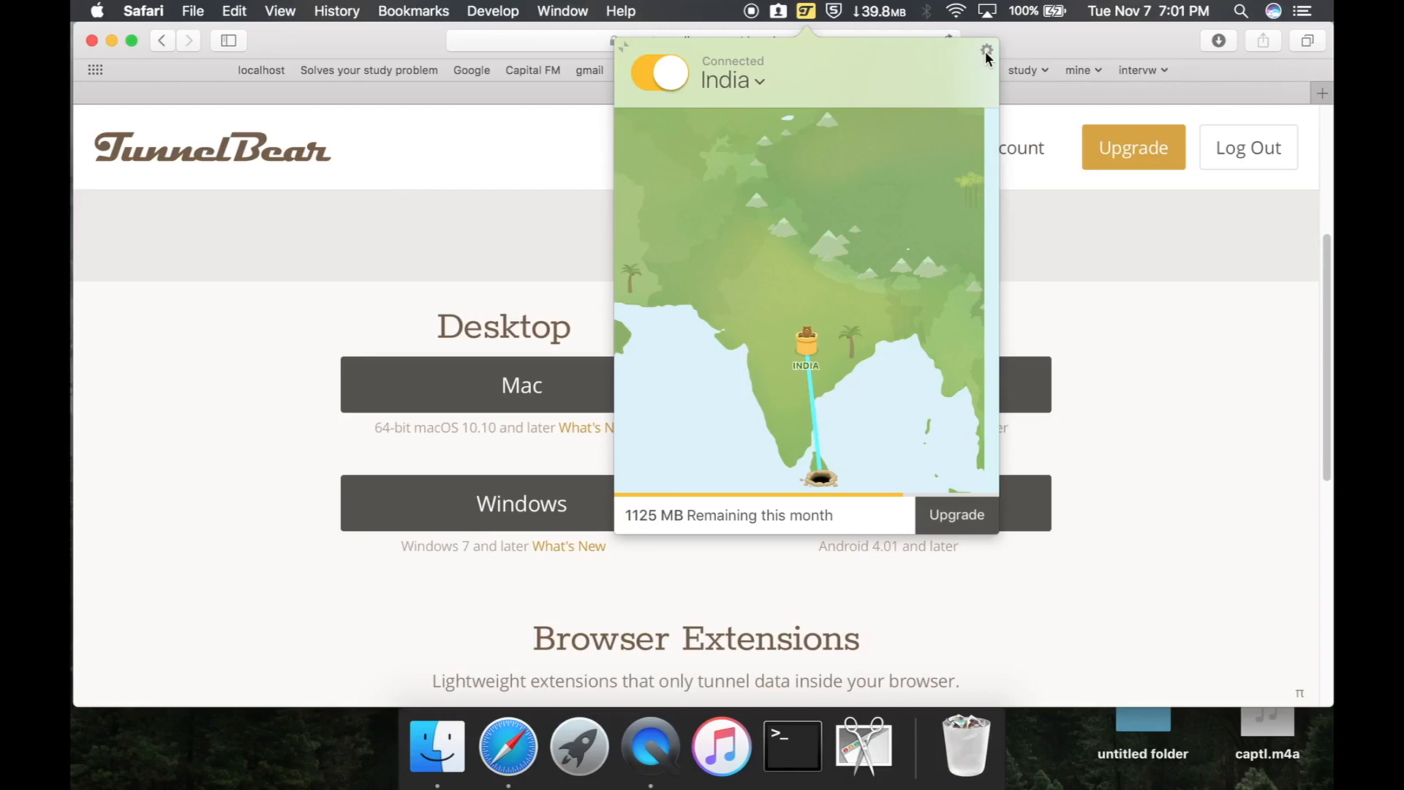
click(985, 50)
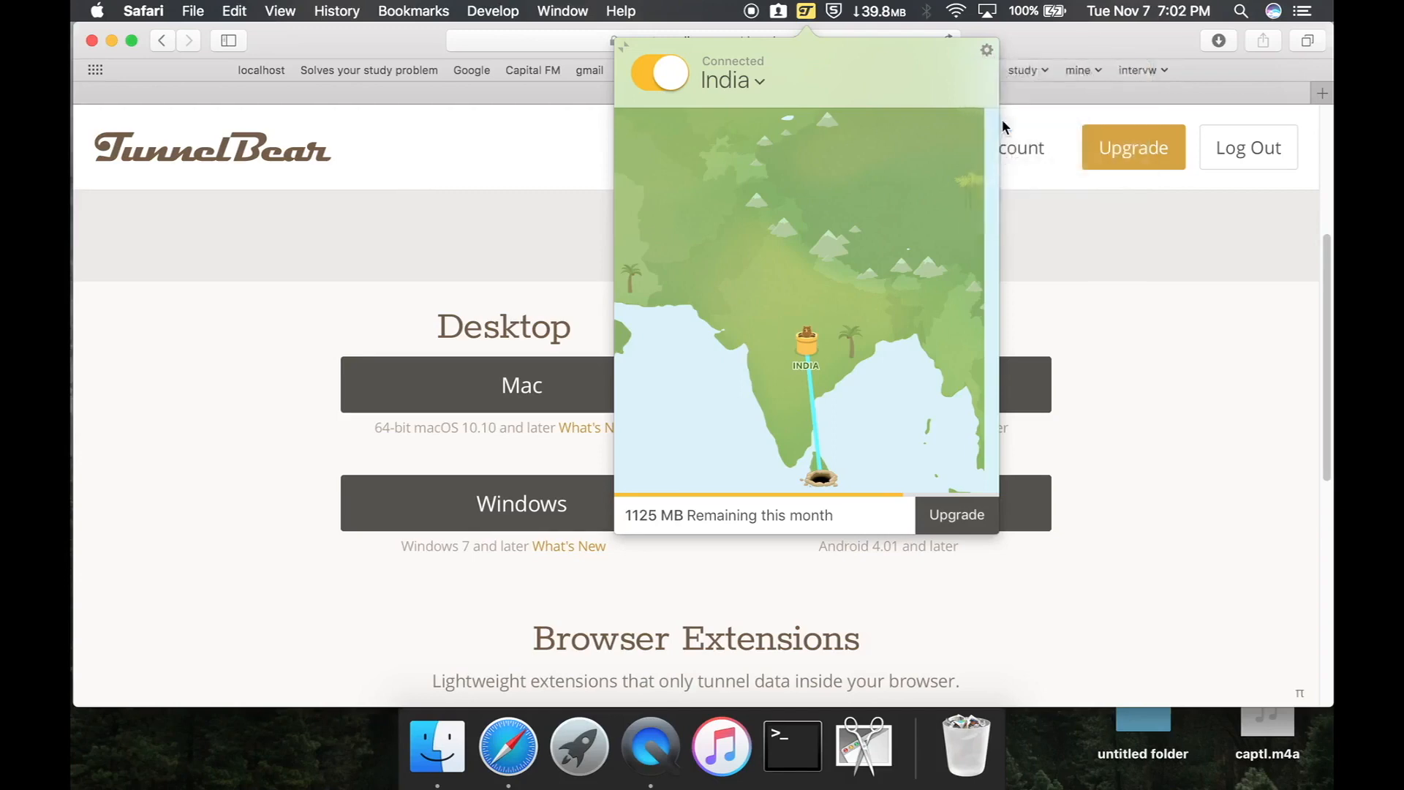
click(986, 49)
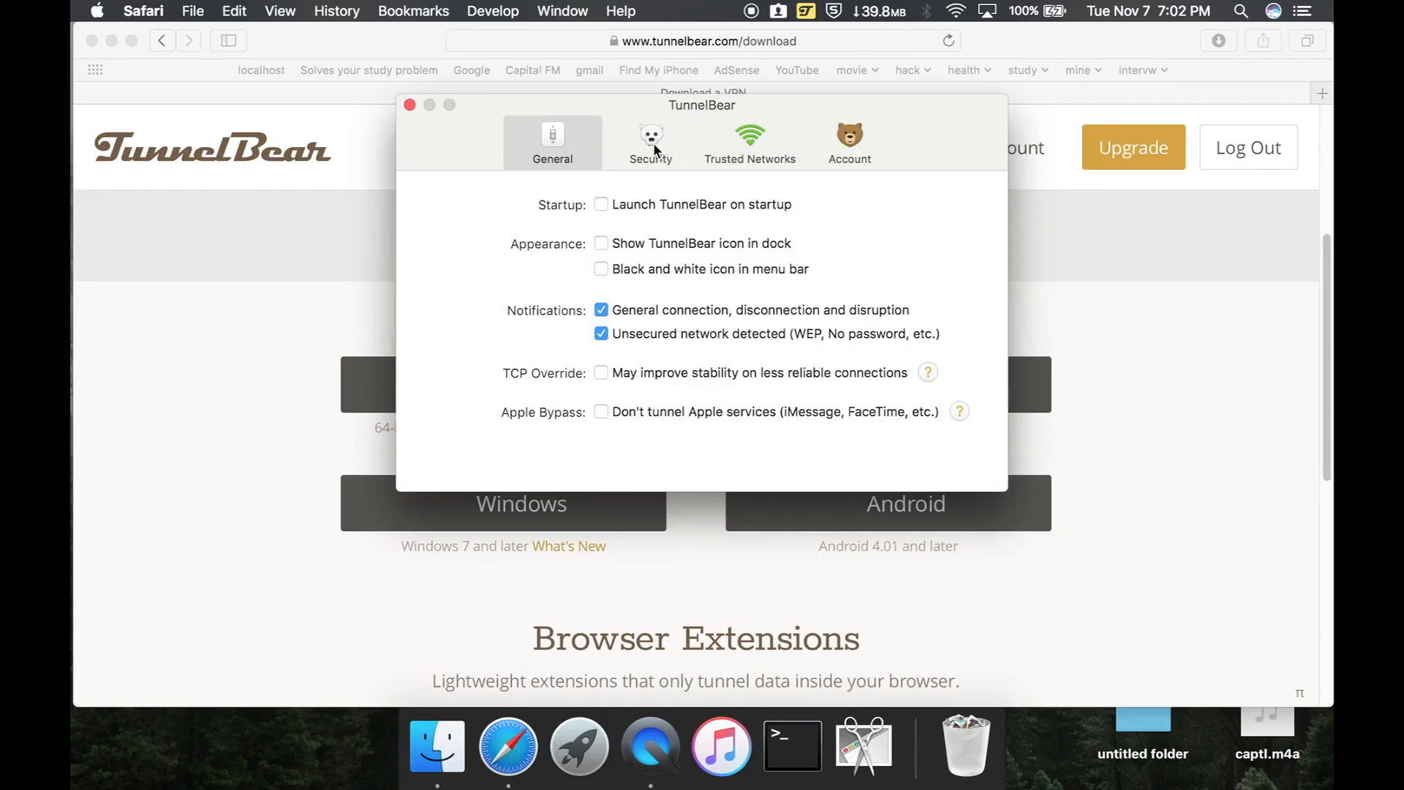
Enable auto-connect on untrusted Wi-Fi, browse Account, Security and General, then close Preferences.
click(750, 141)
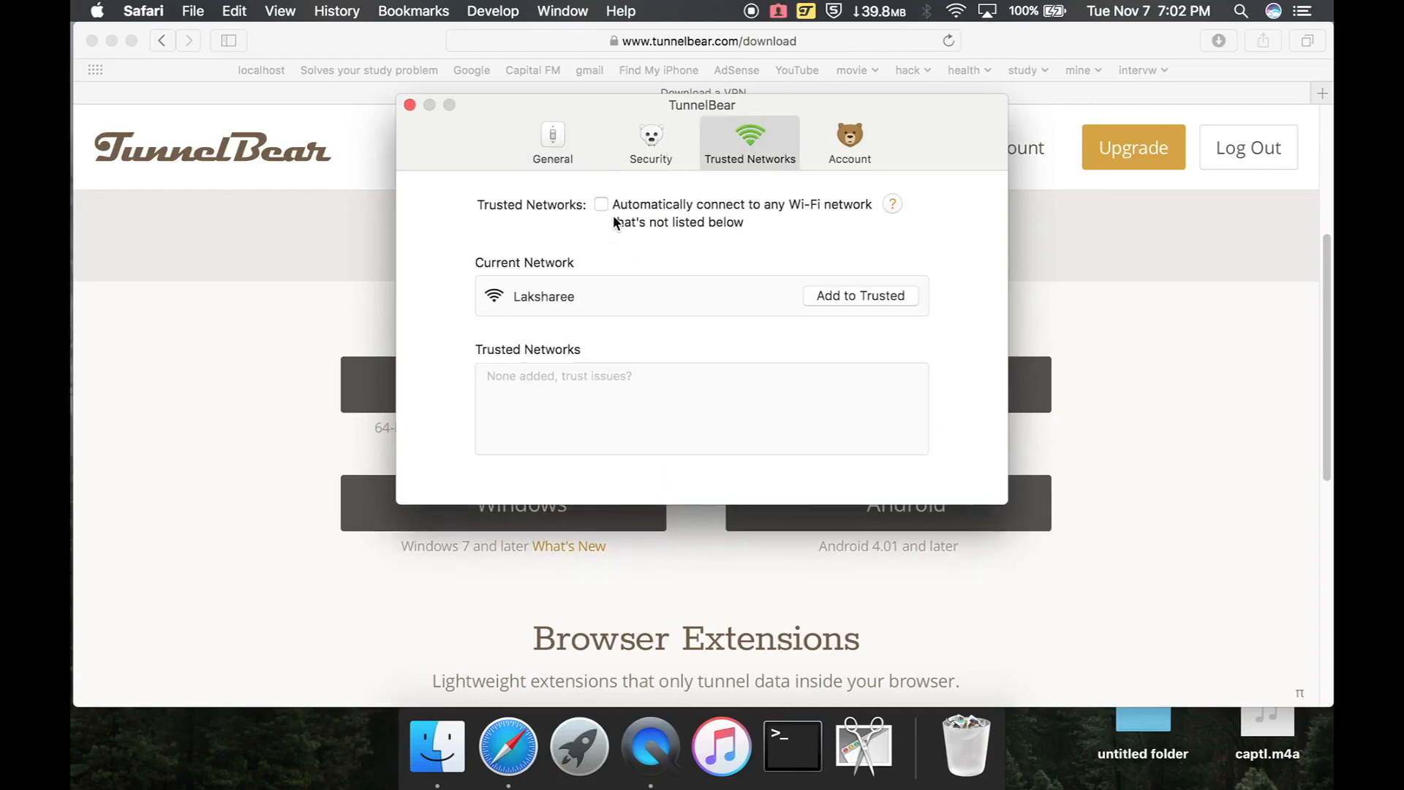
mouse_move(798, 211)
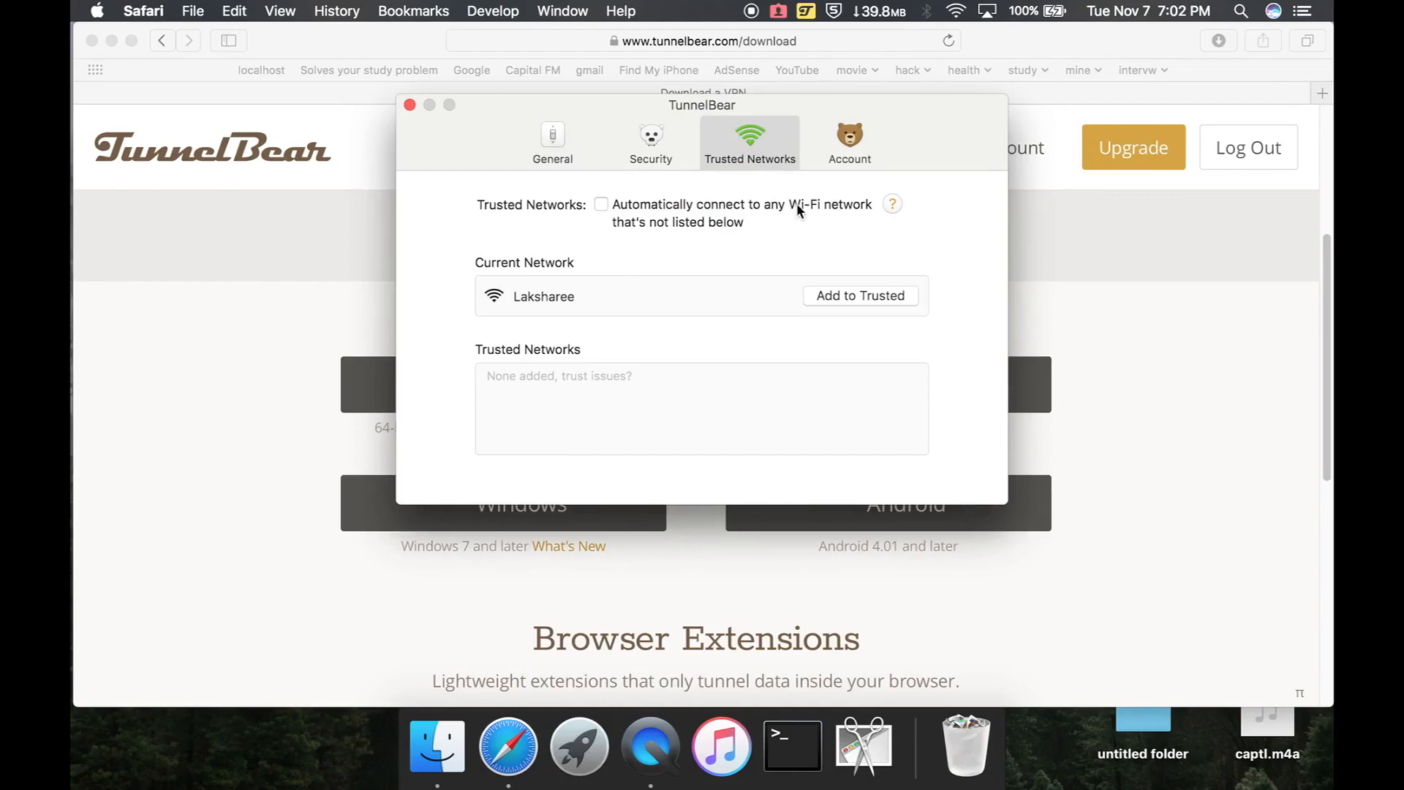
click(601, 204)
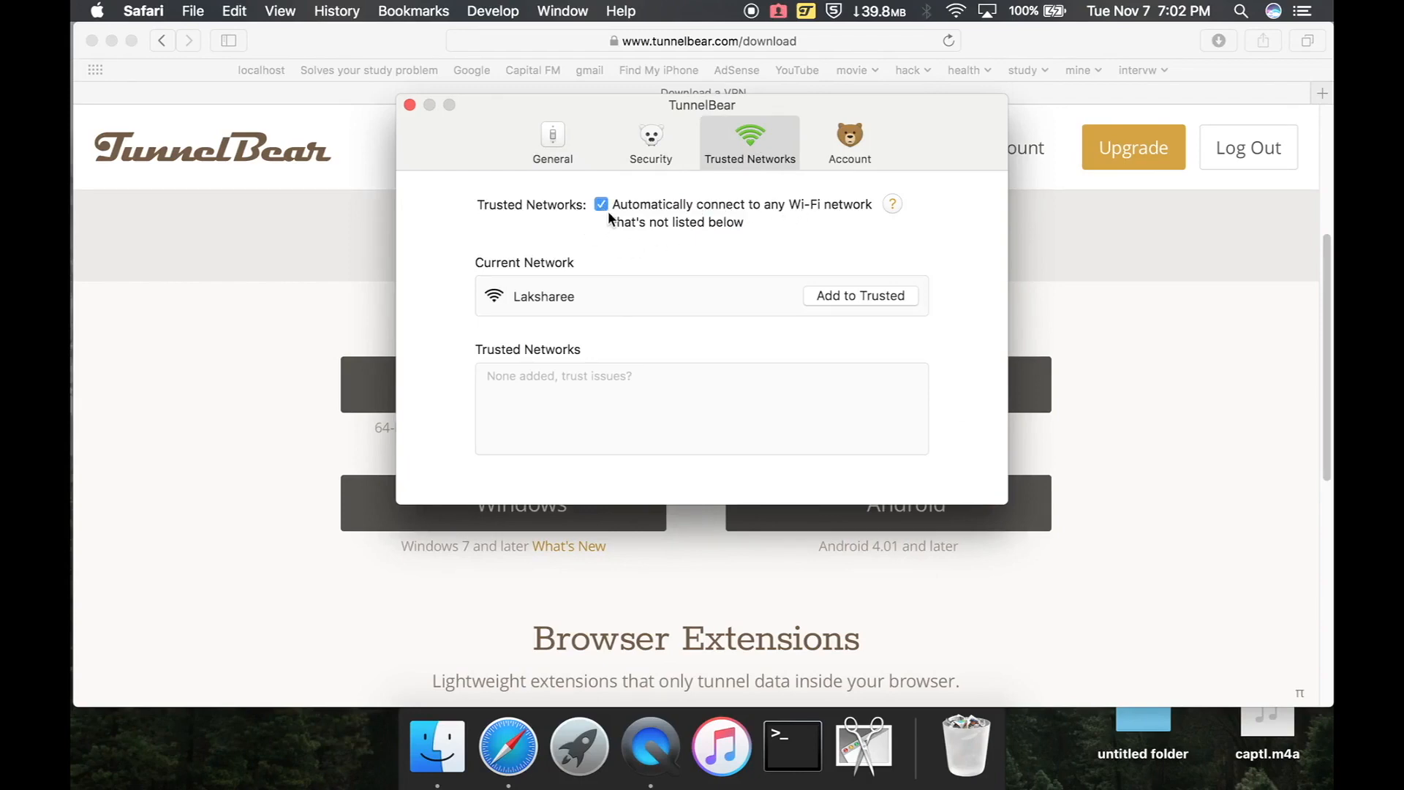
mouse_move(622, 168)
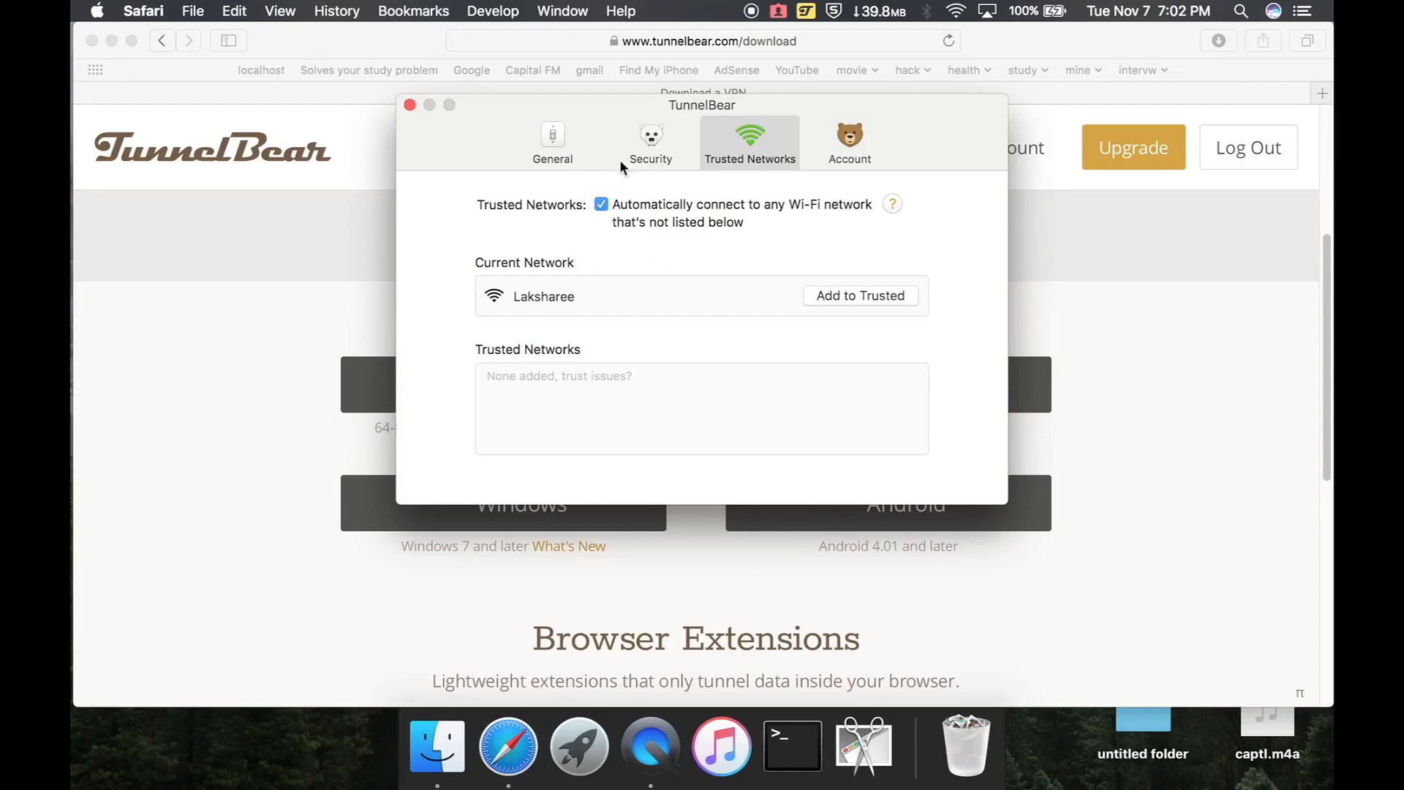
mouse_move(582, 147)
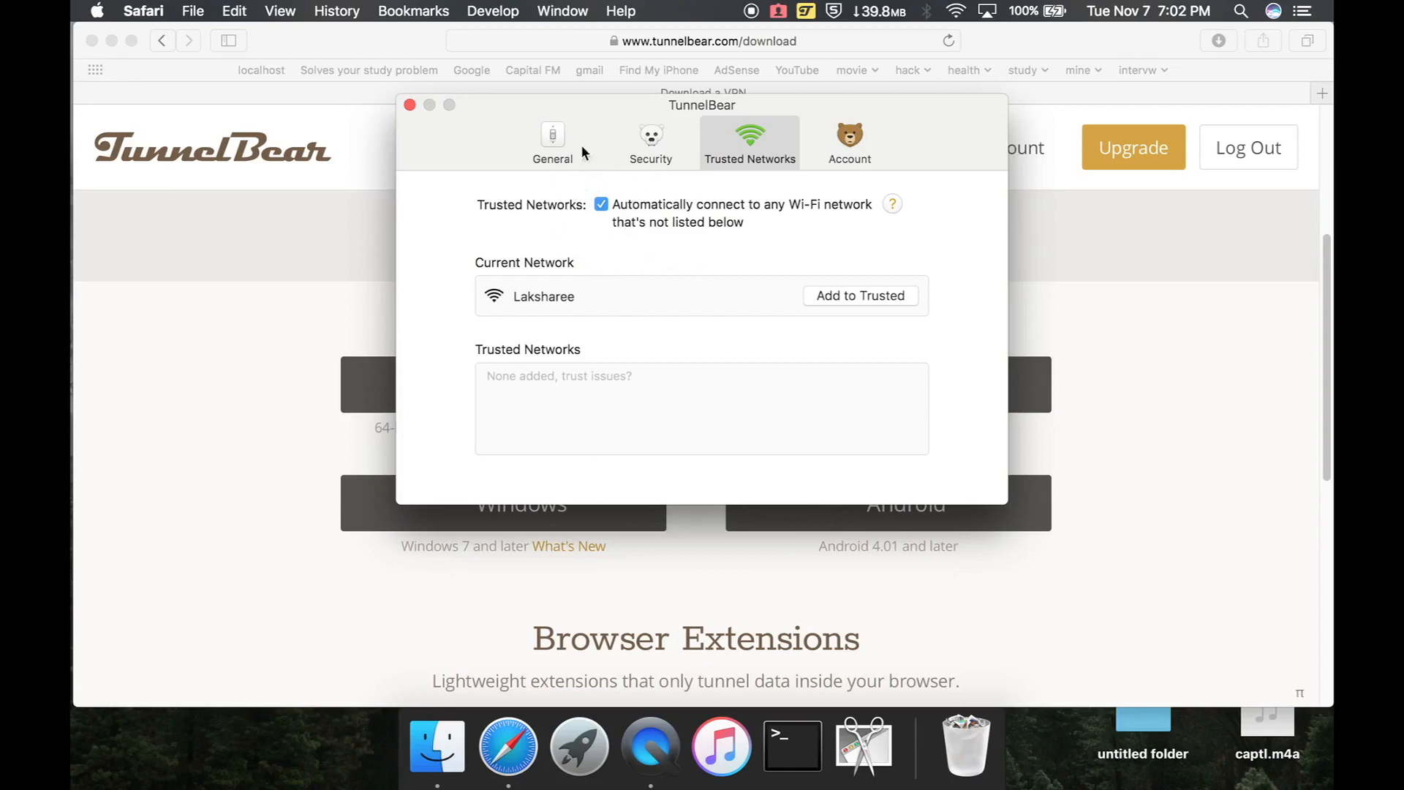
click(849, 144)
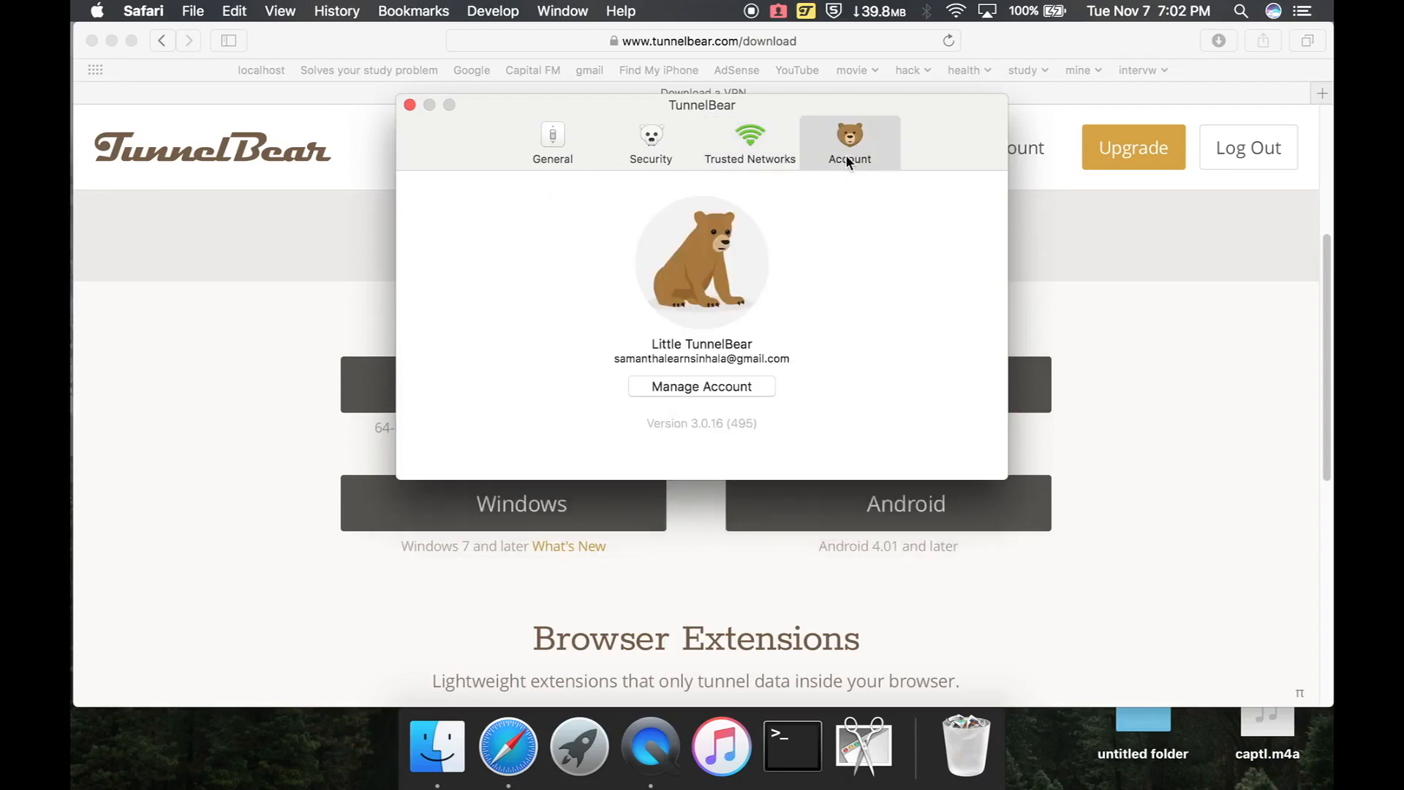
click(650, 143)
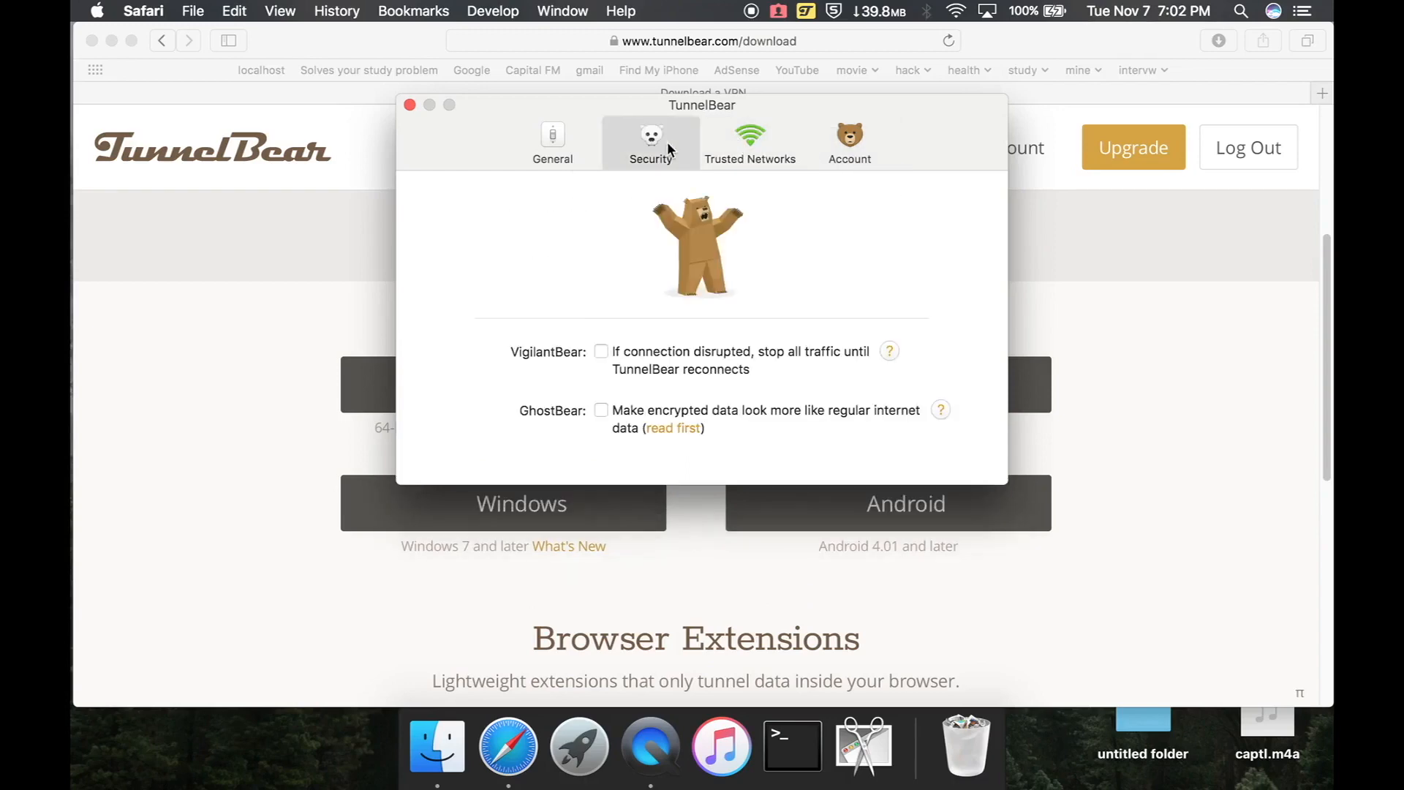
click(553, 144)
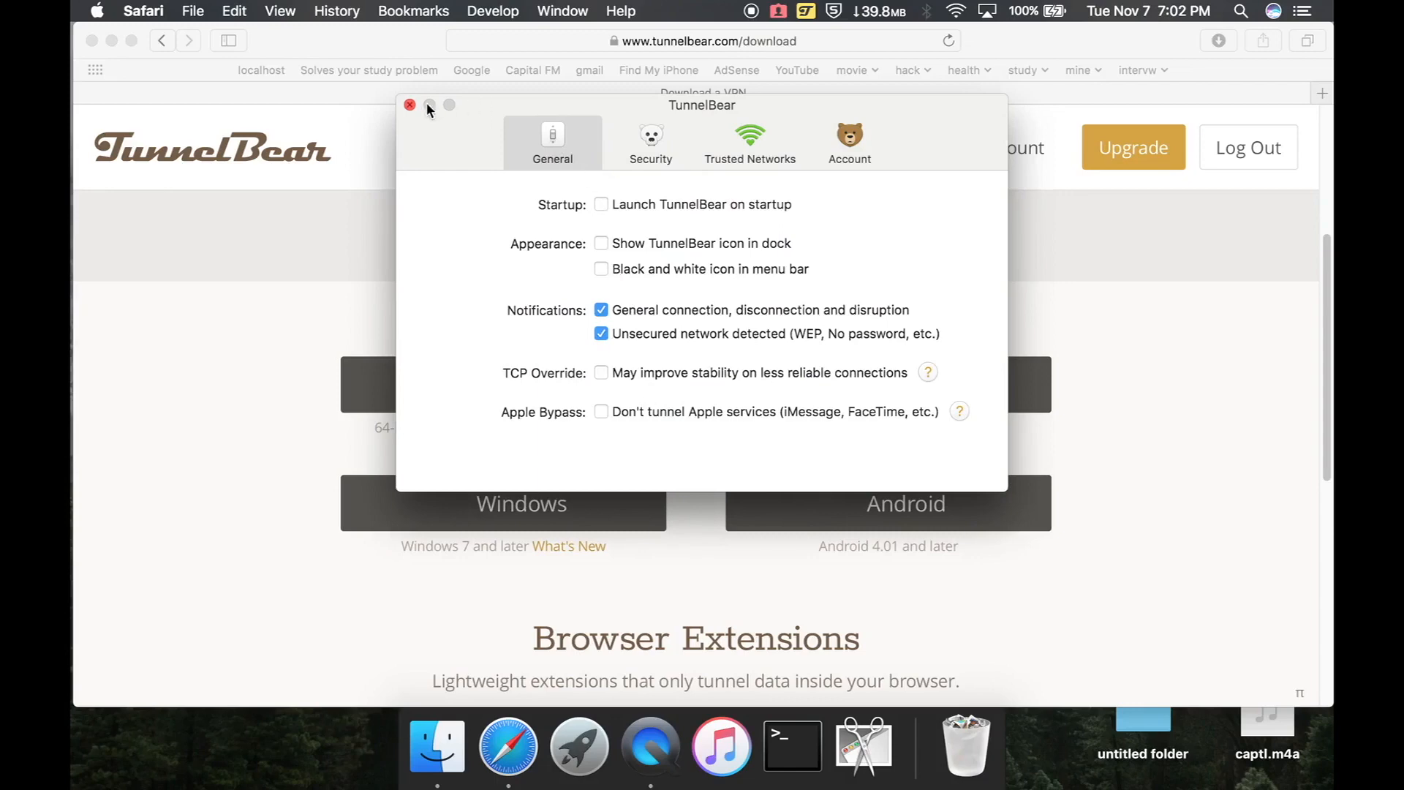
click(777, 11)
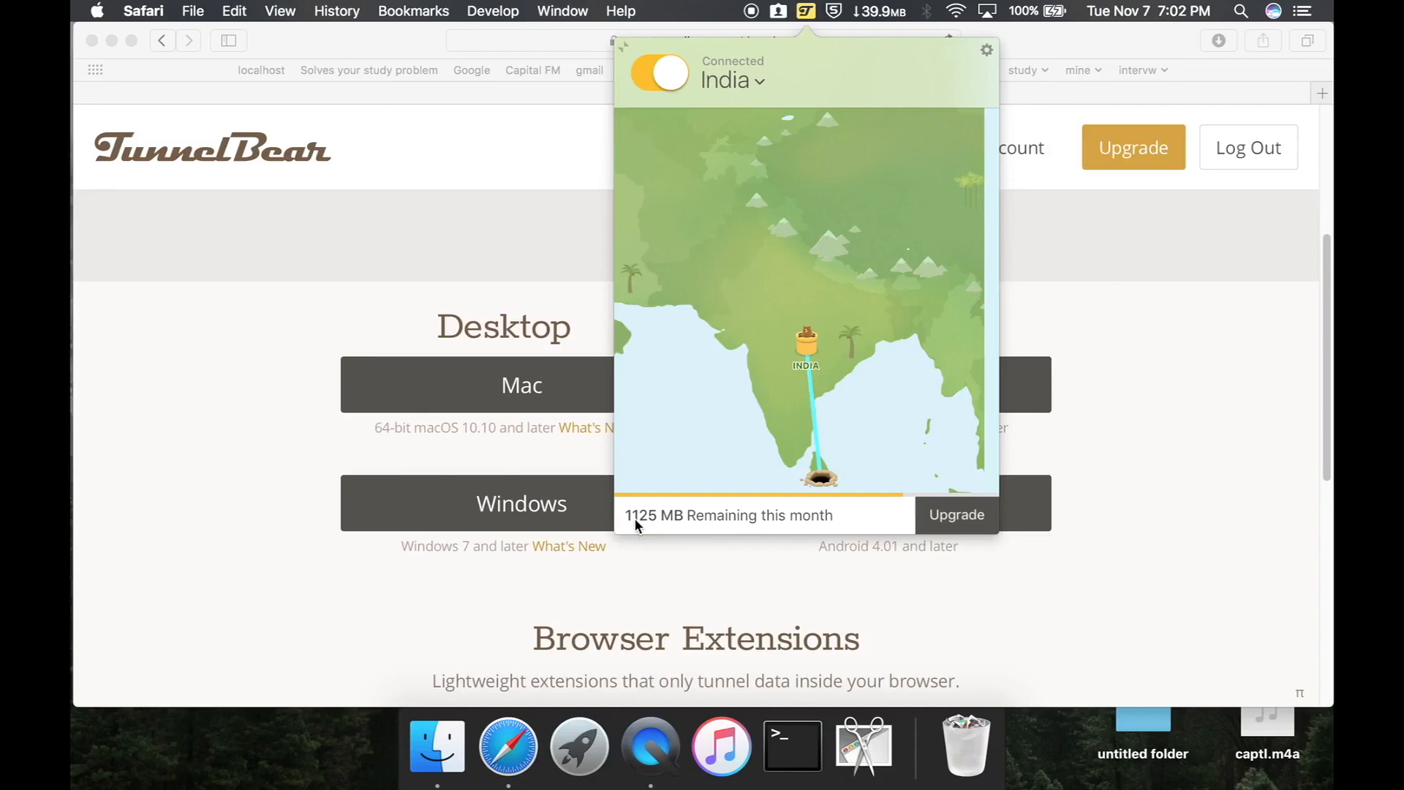
mouse_move(783, 526)
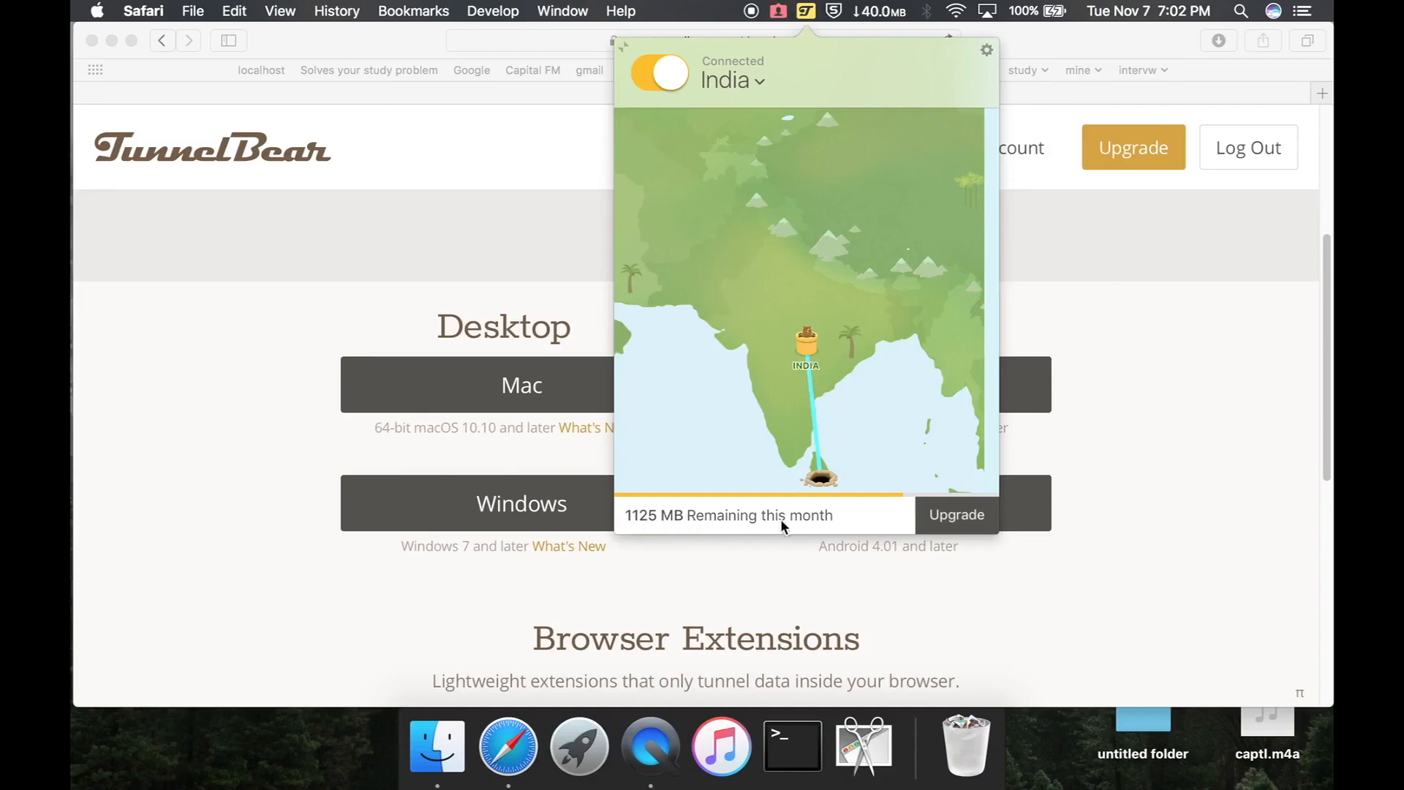
mouse_move(821, 528)
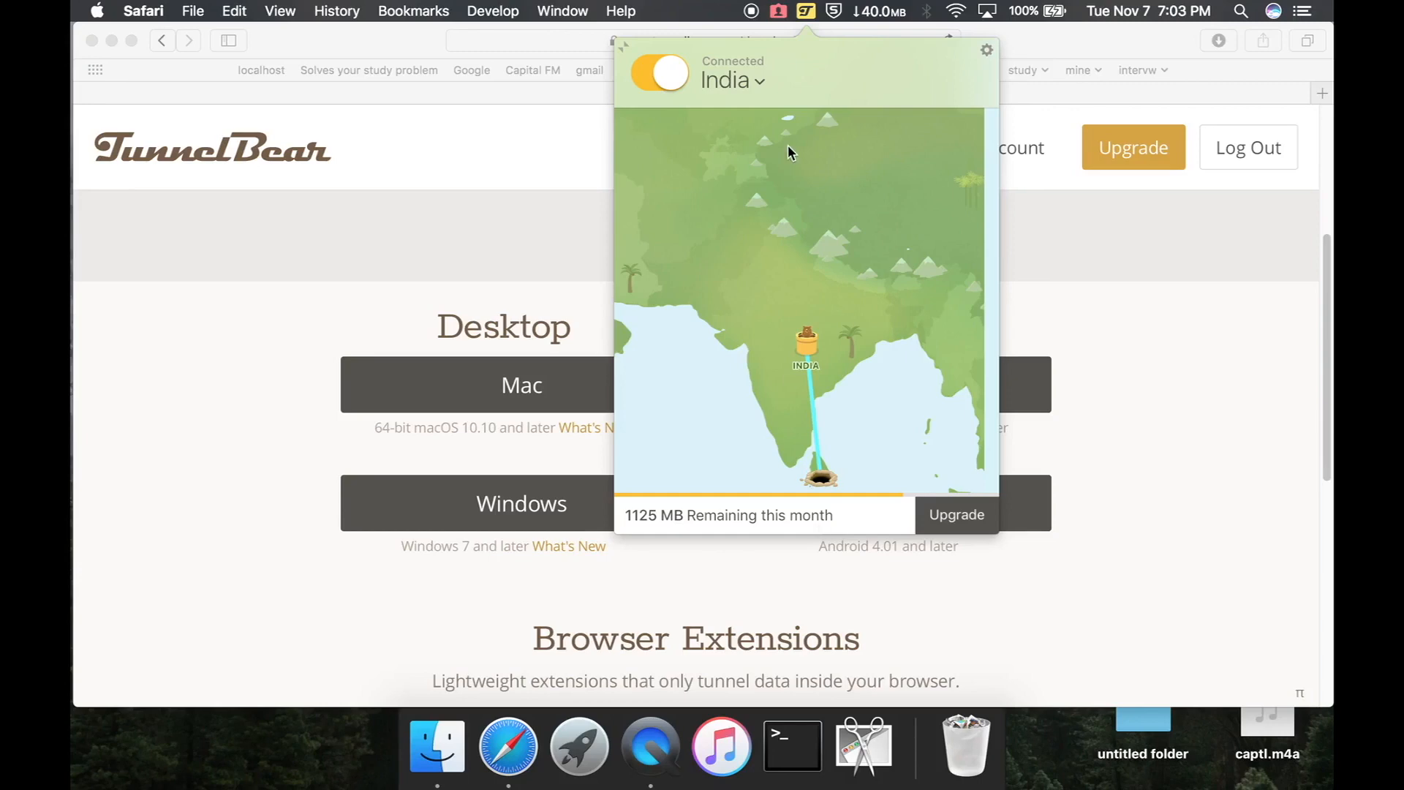
mouse_move(900, 203)
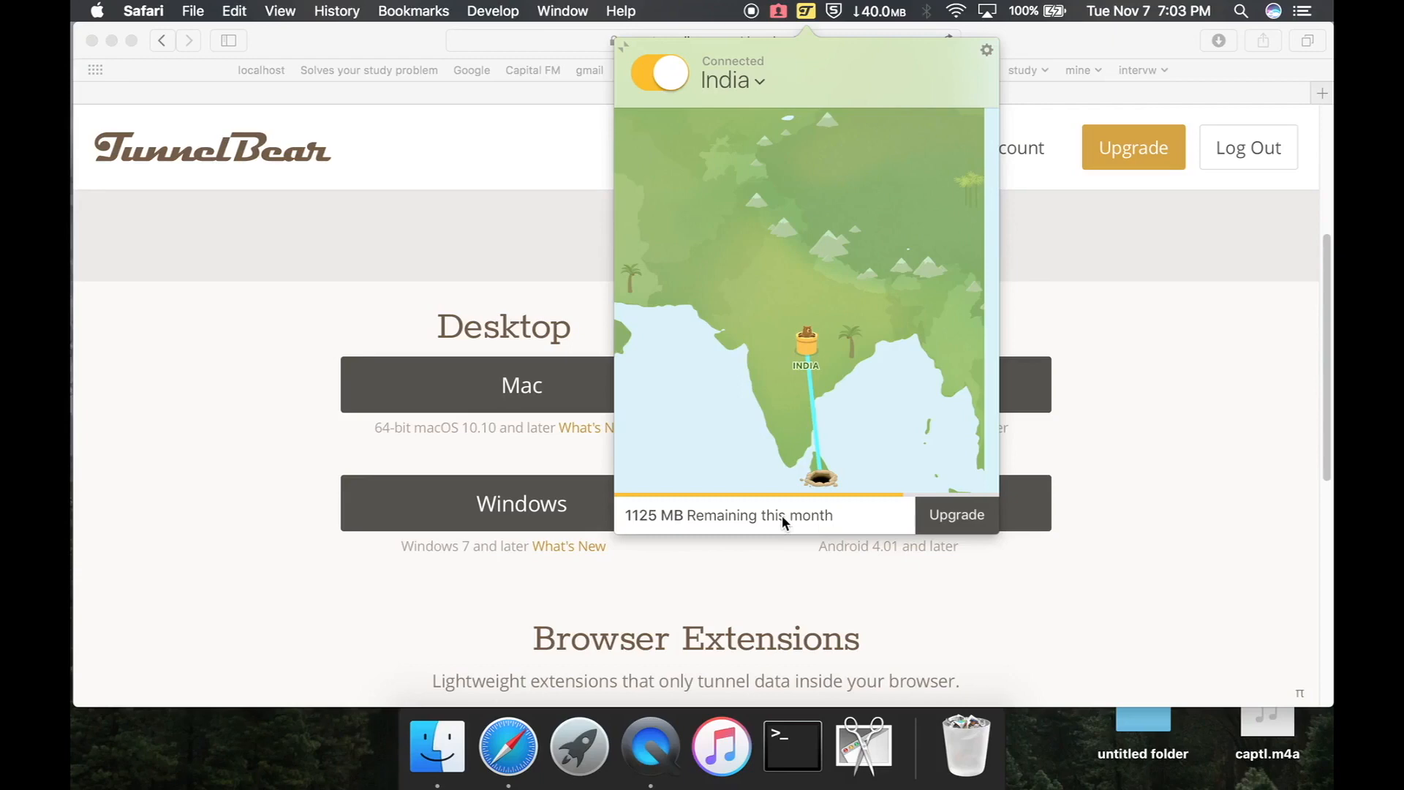
Open the 1GB Twitter Promo from the gear menu and advance past its tweet-steps page.
click(986, 49)
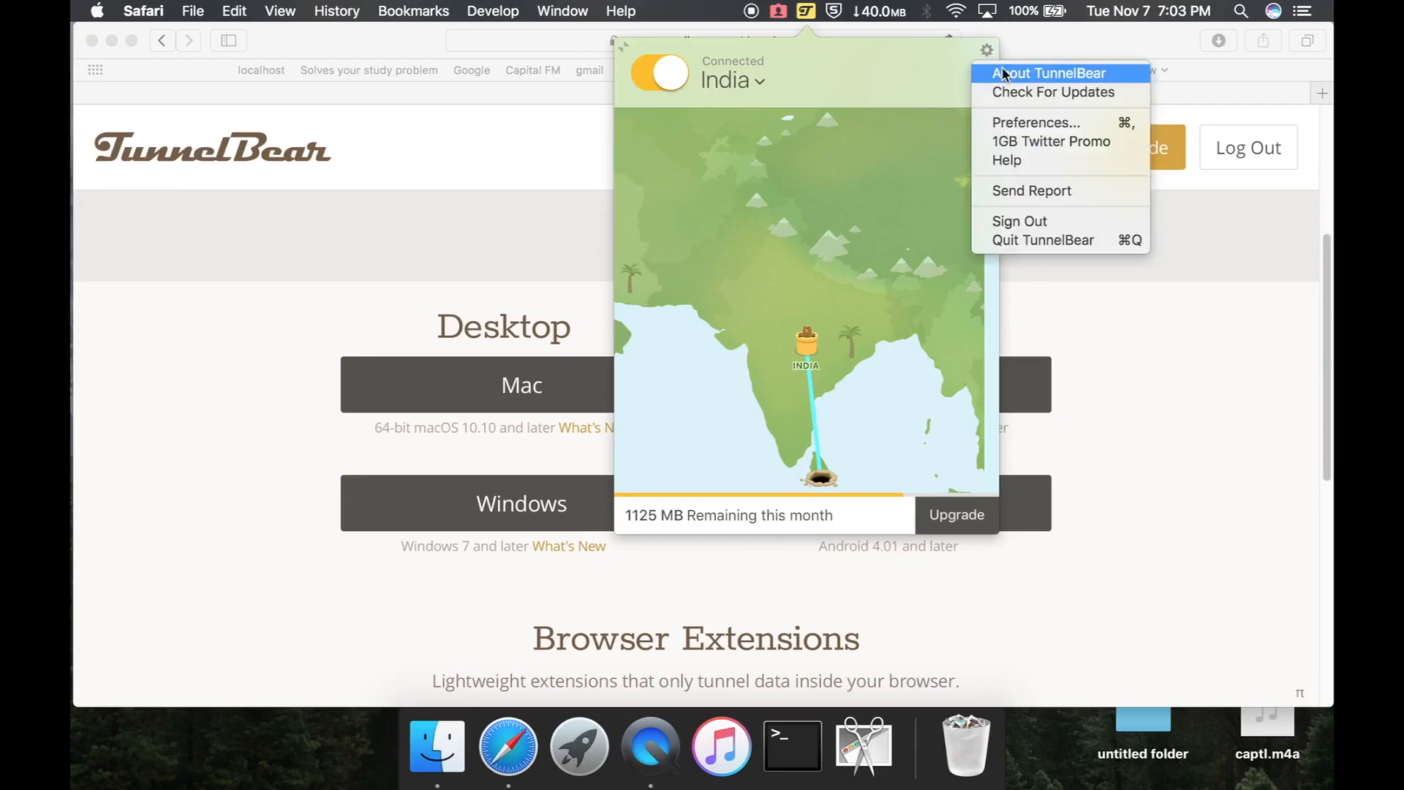
mouse_move(1052, 141)
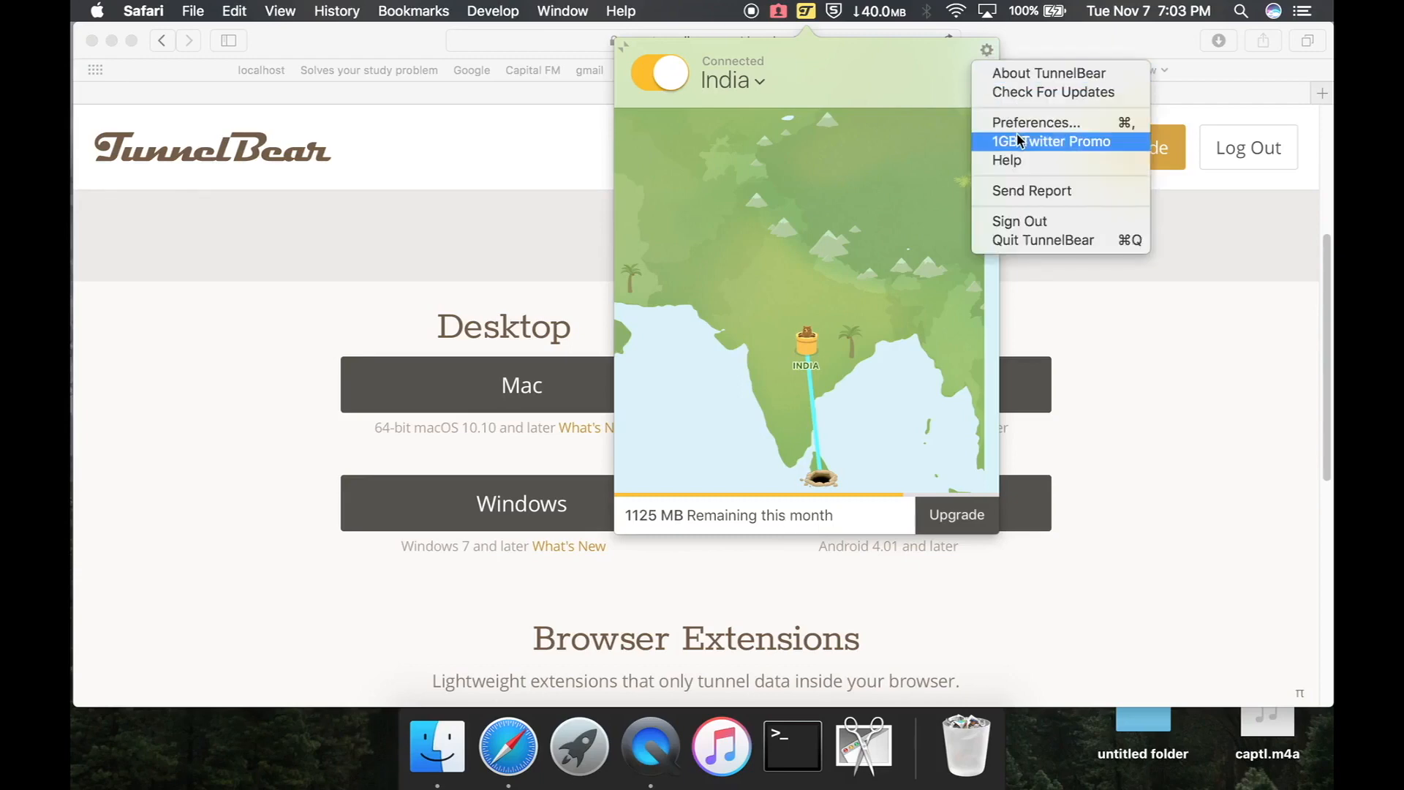
mouse_move(1037, 150)
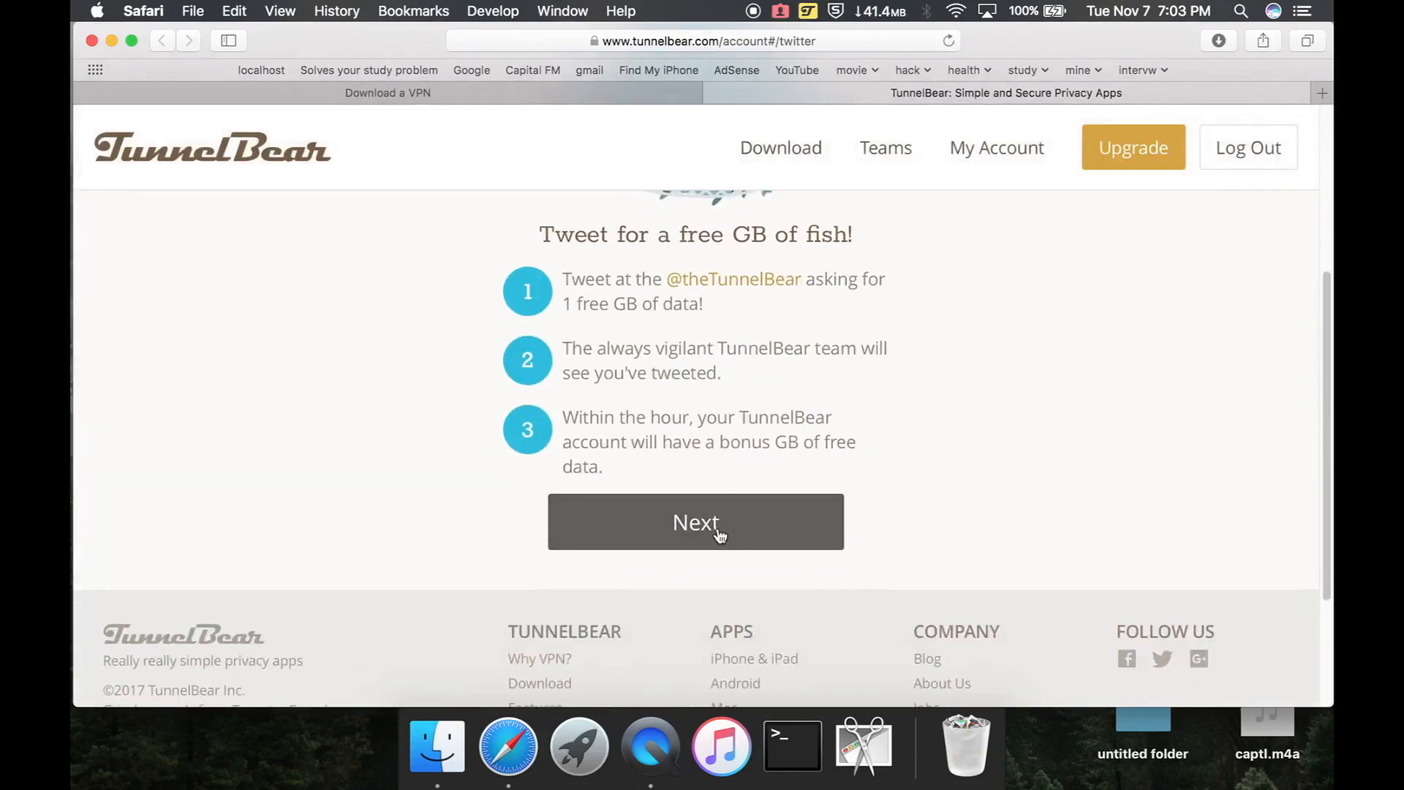
click(696, 522)
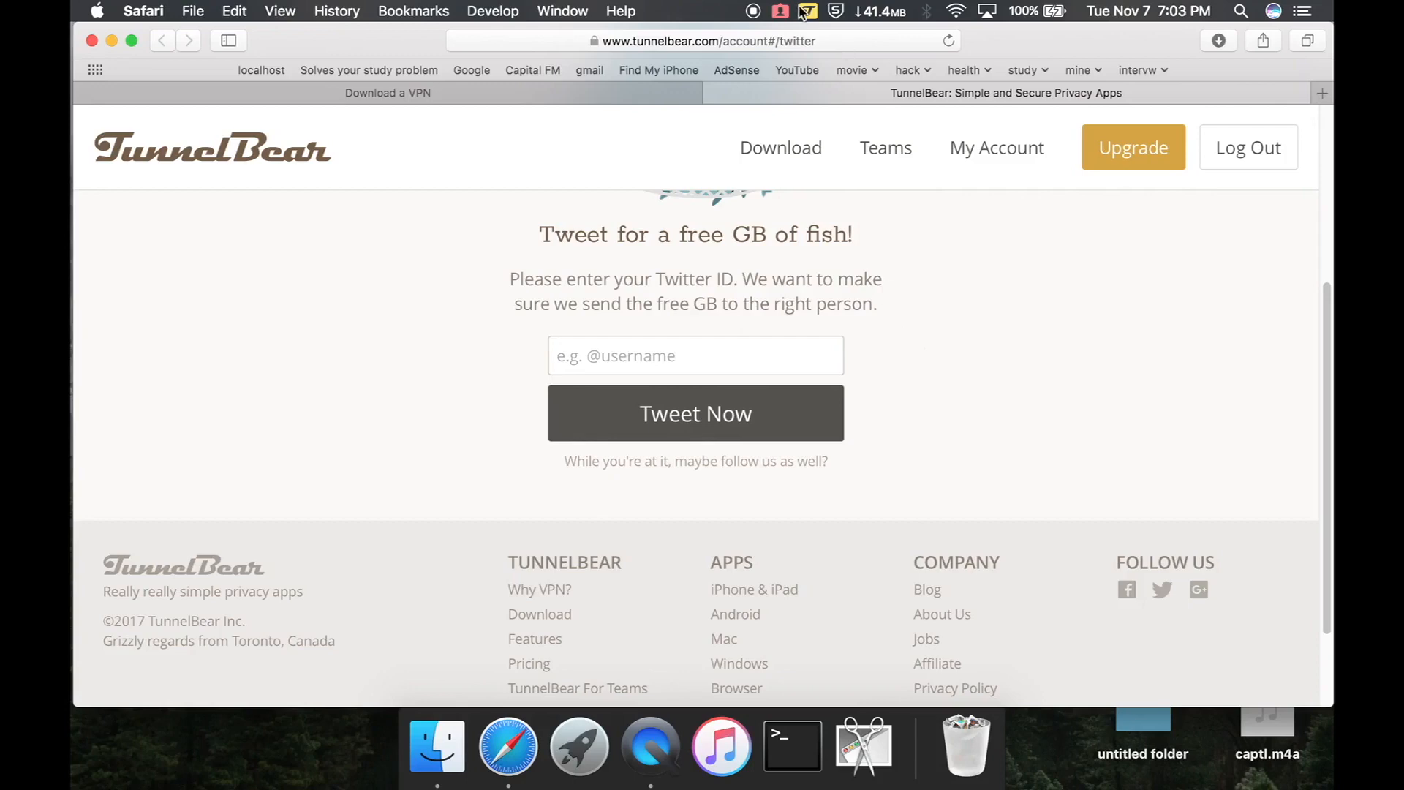
Turn off the India tunnel from the TunnelBear menu bar panel.
click(807, 11)
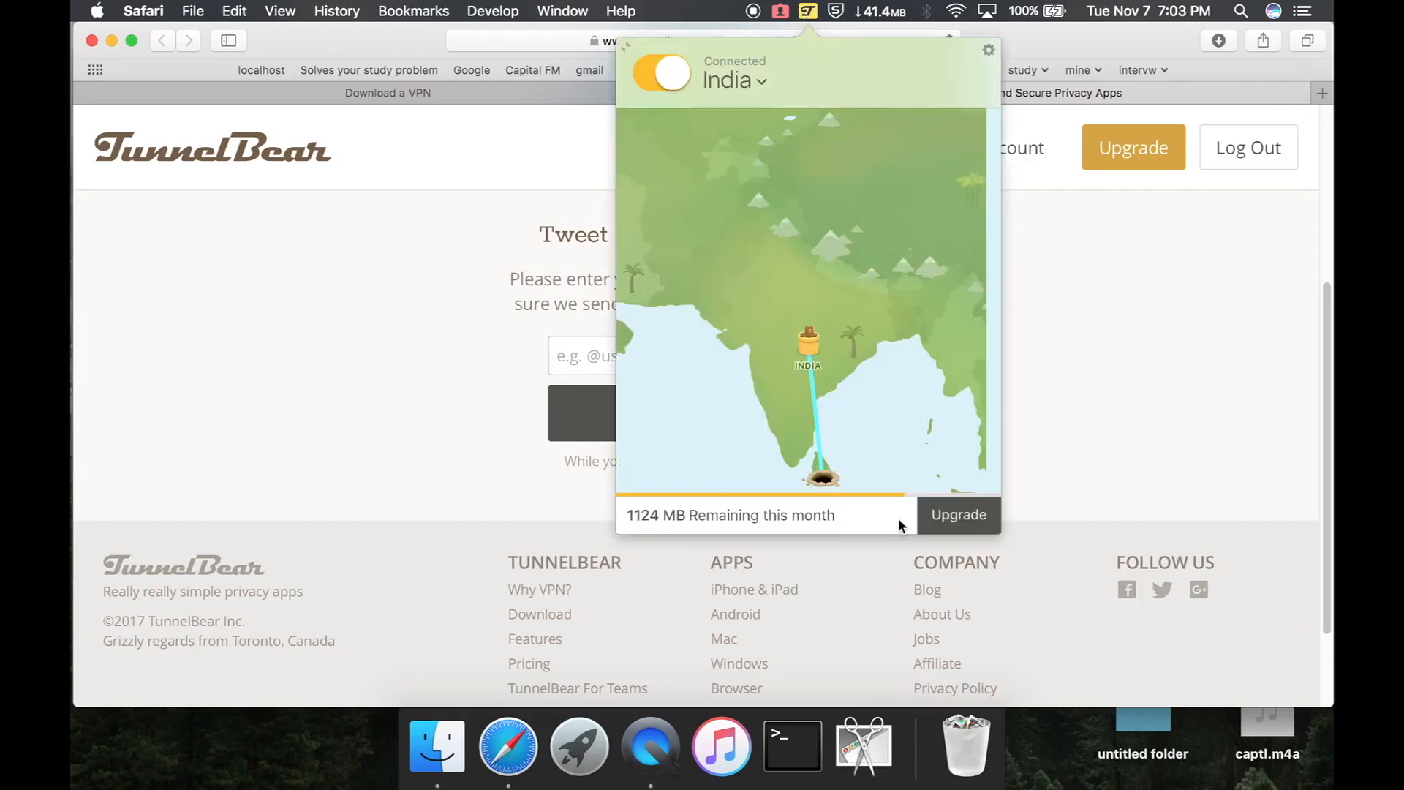
mouse_move(624, 529)
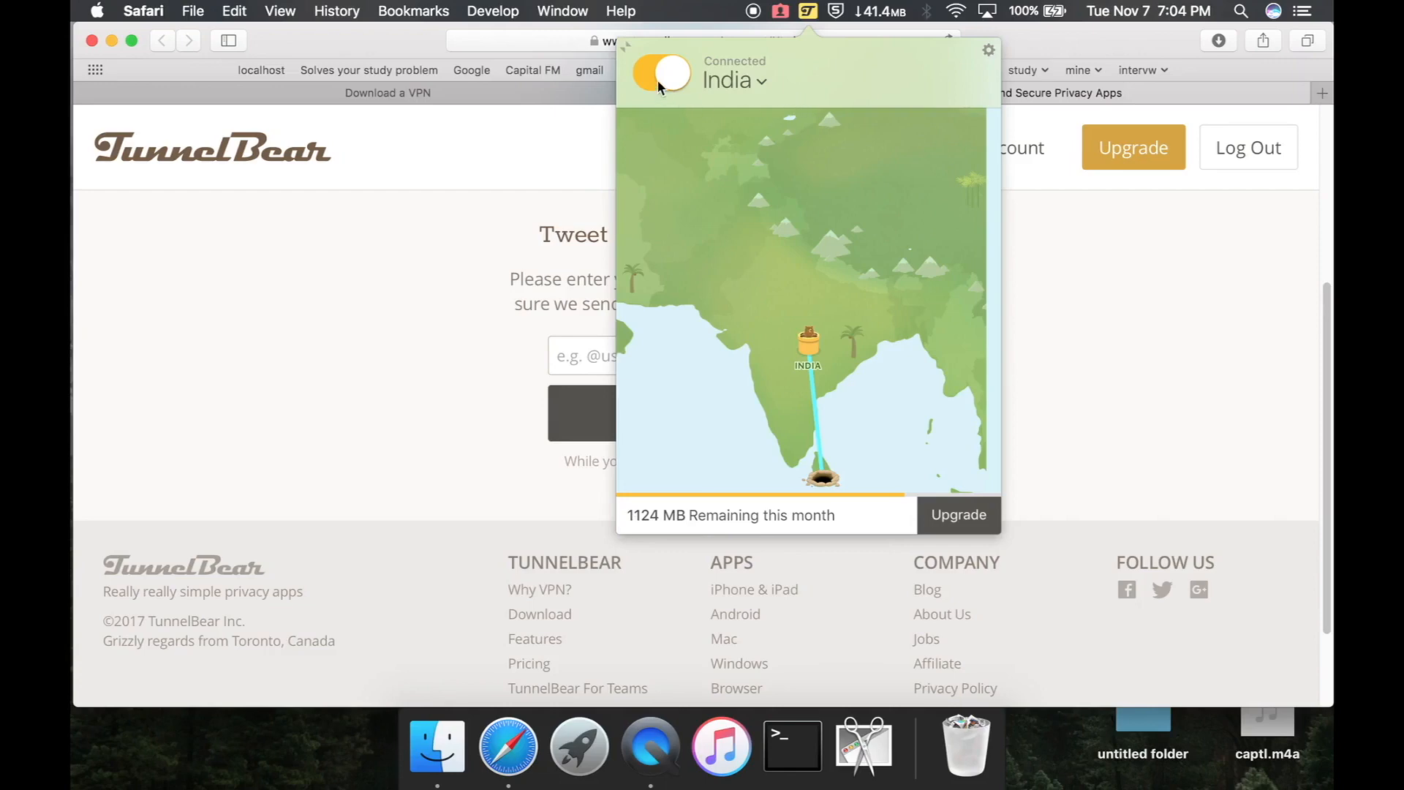
click(662, 73)
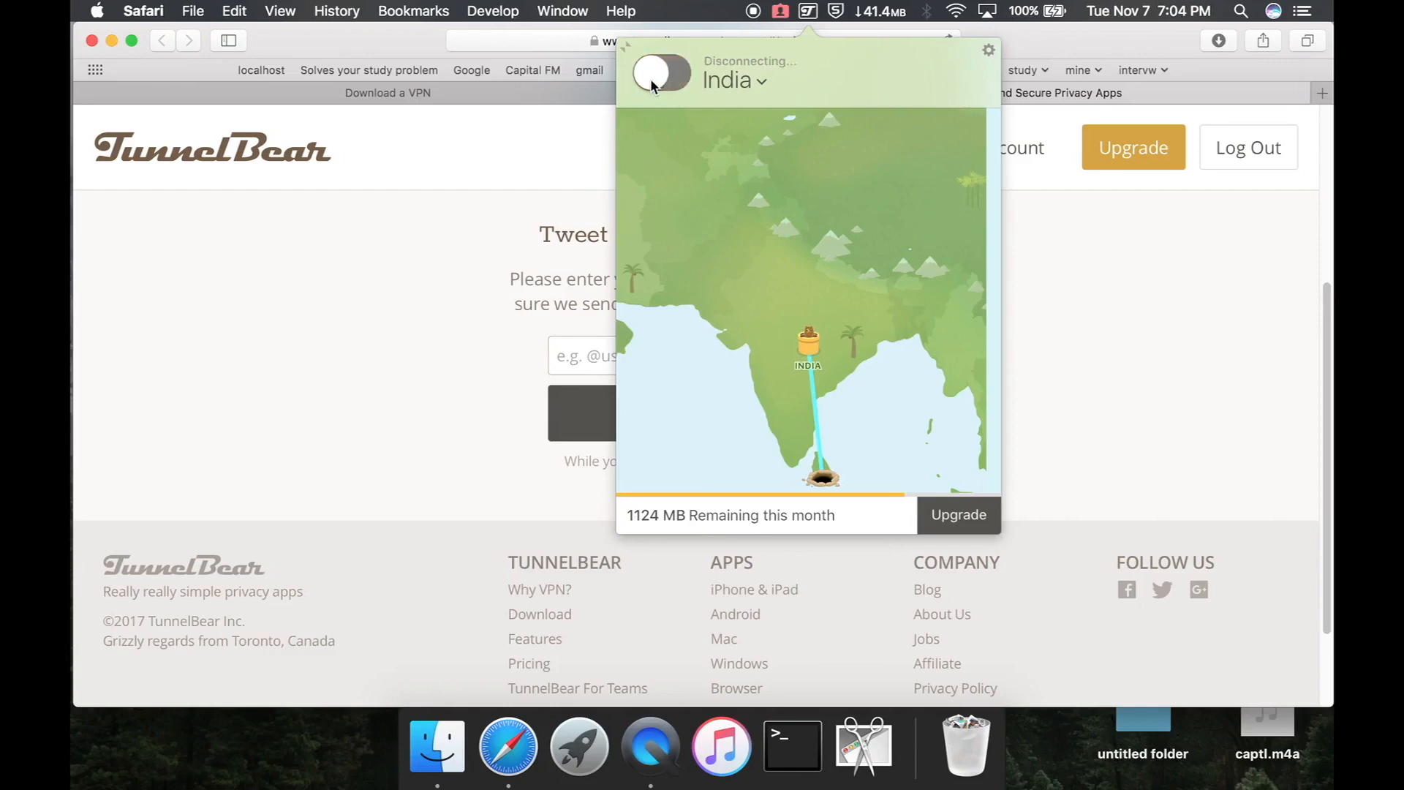